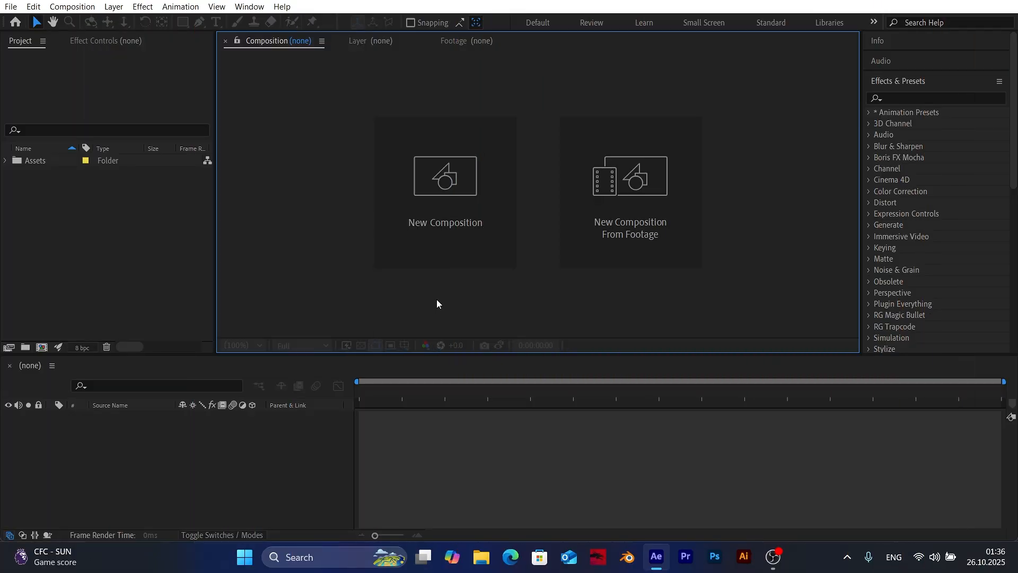
mouse_move(380, 282)
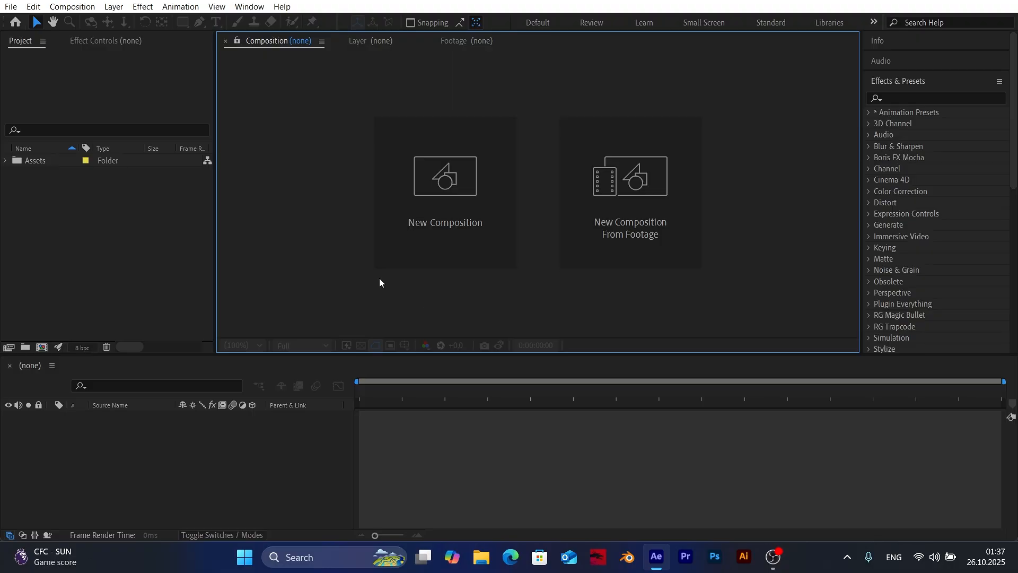
mouse_move(352, 257)
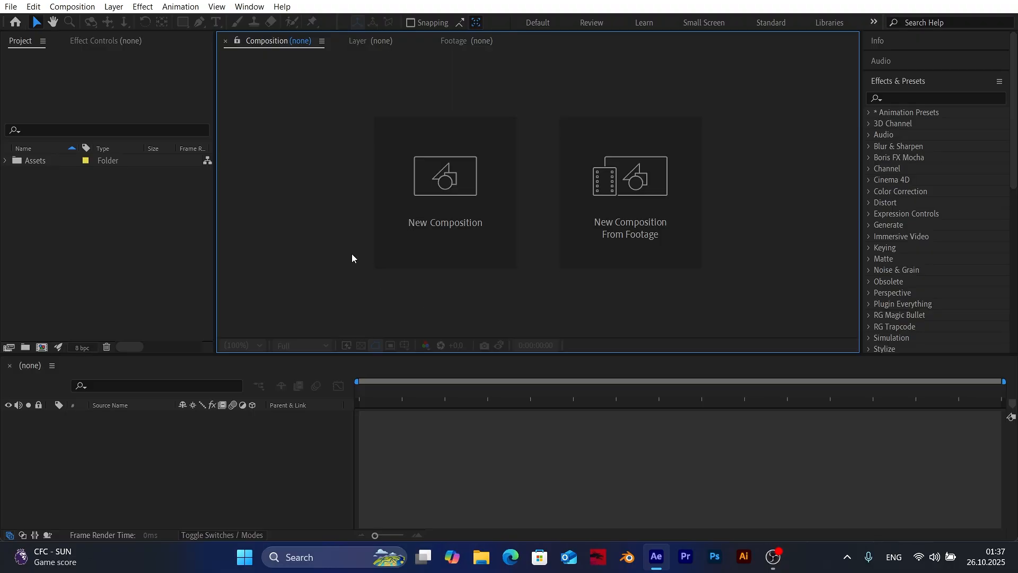
mouse_move(546, 224)
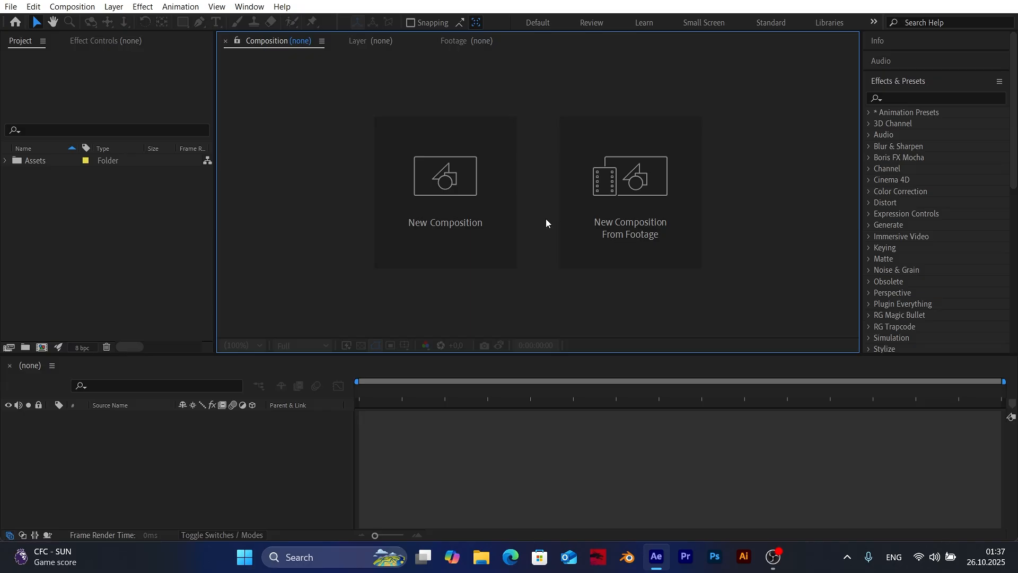
mouse_move(526, 287)
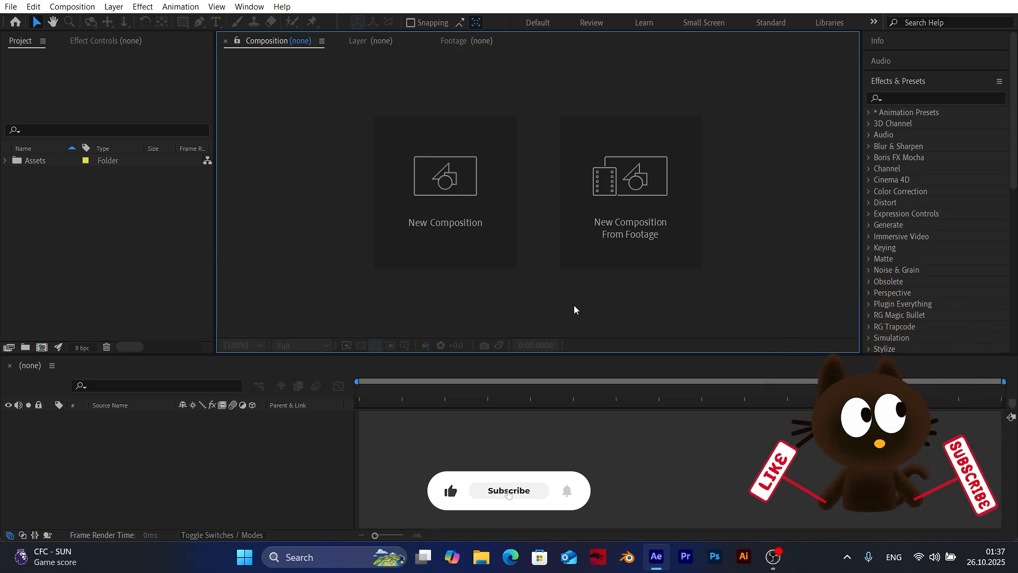
- Create a 1920×1080, 30 fps composition named Main and confirm its settings
click(508, 490)
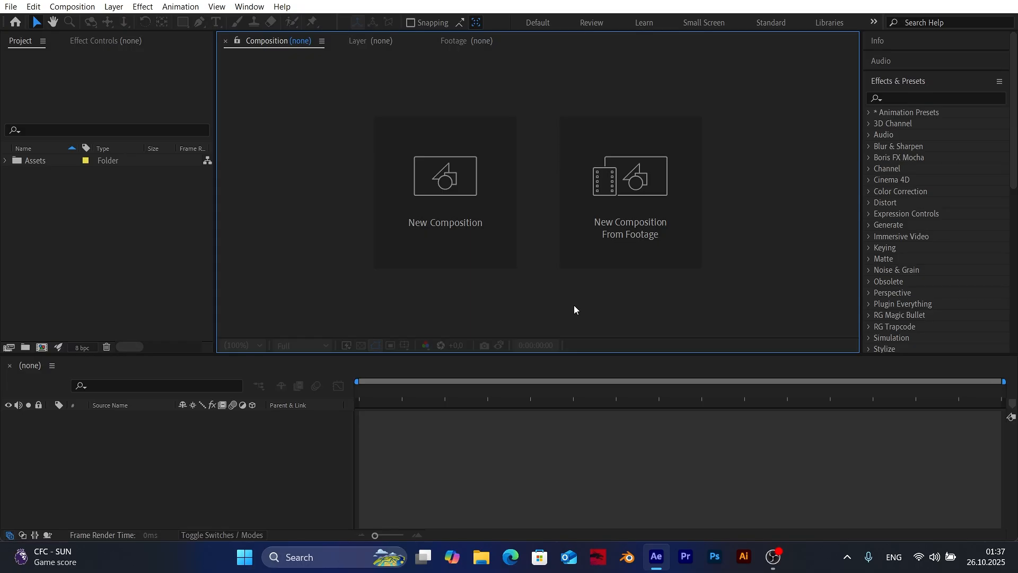
mouse_move(445, 204)
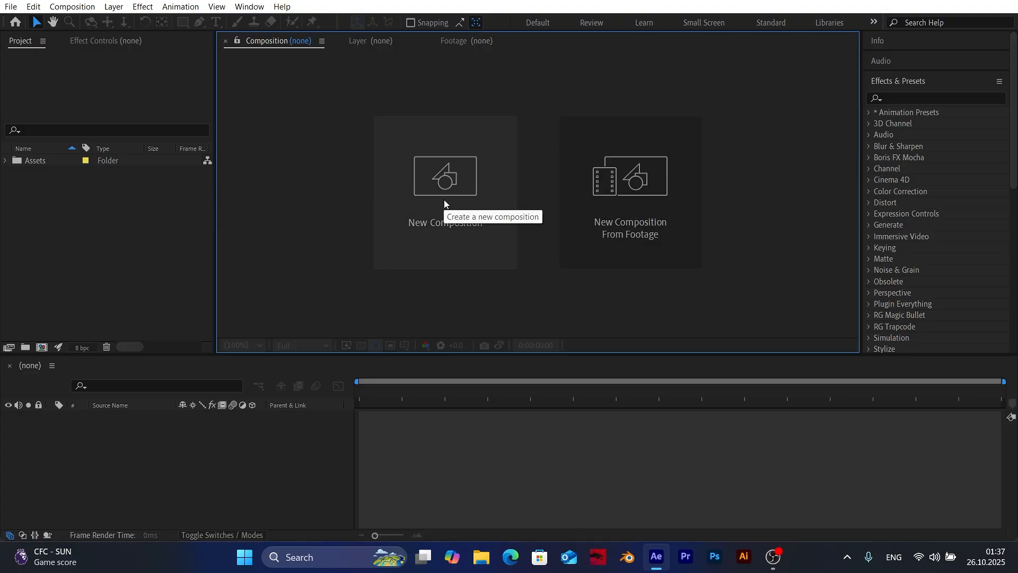
click(444, 175)
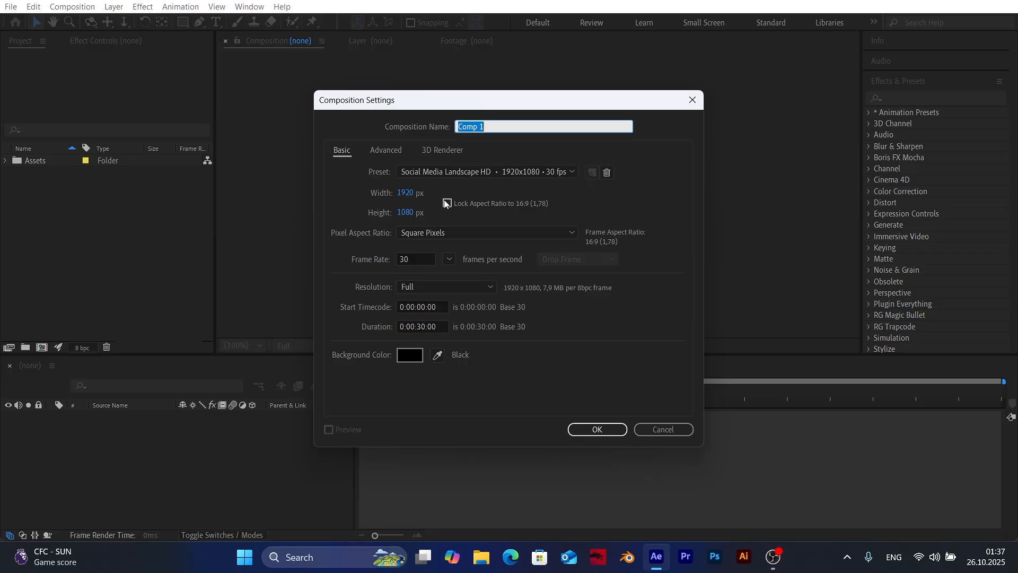
text(M)
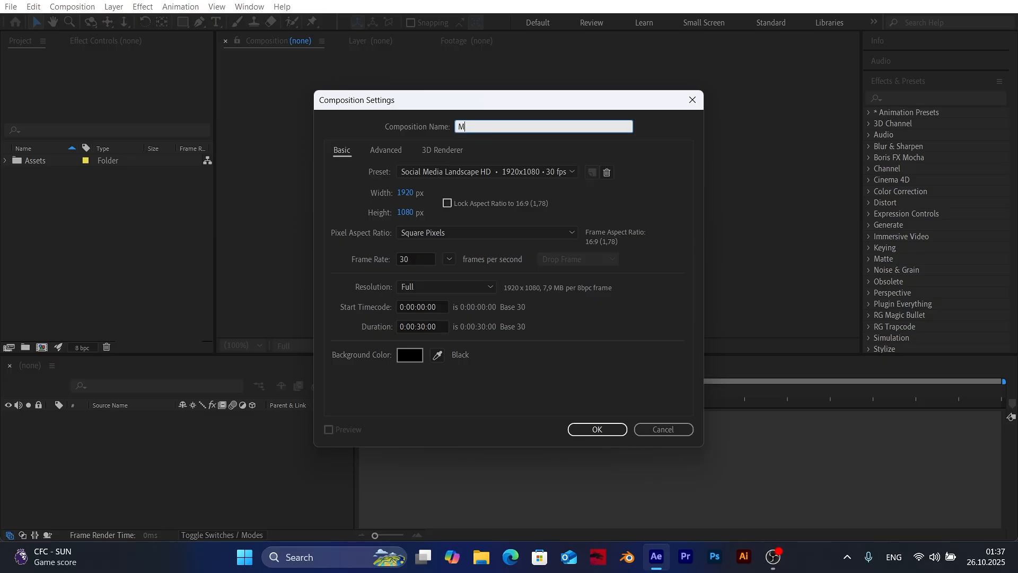
text(ain)
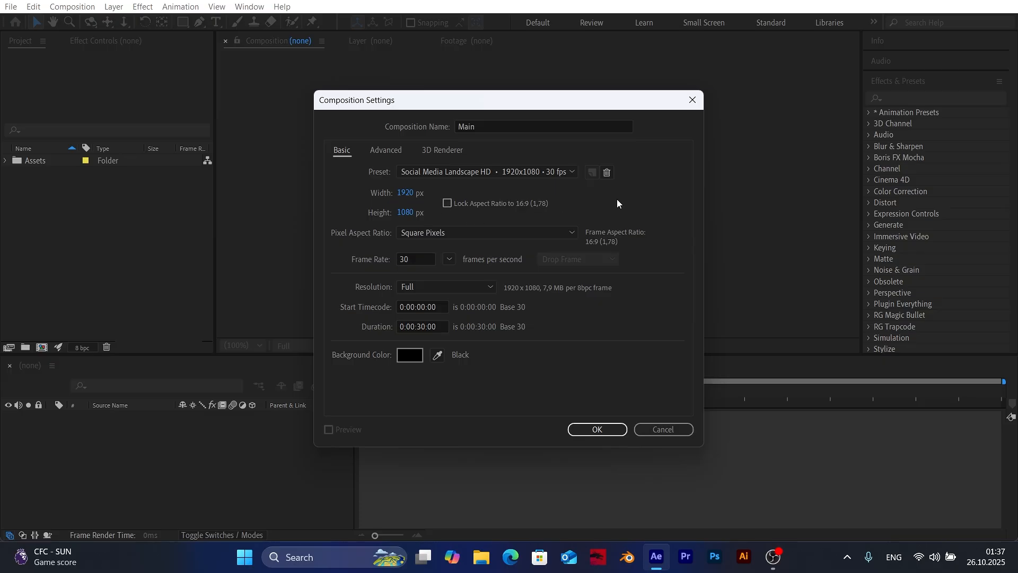
mouse_move(514, 393)
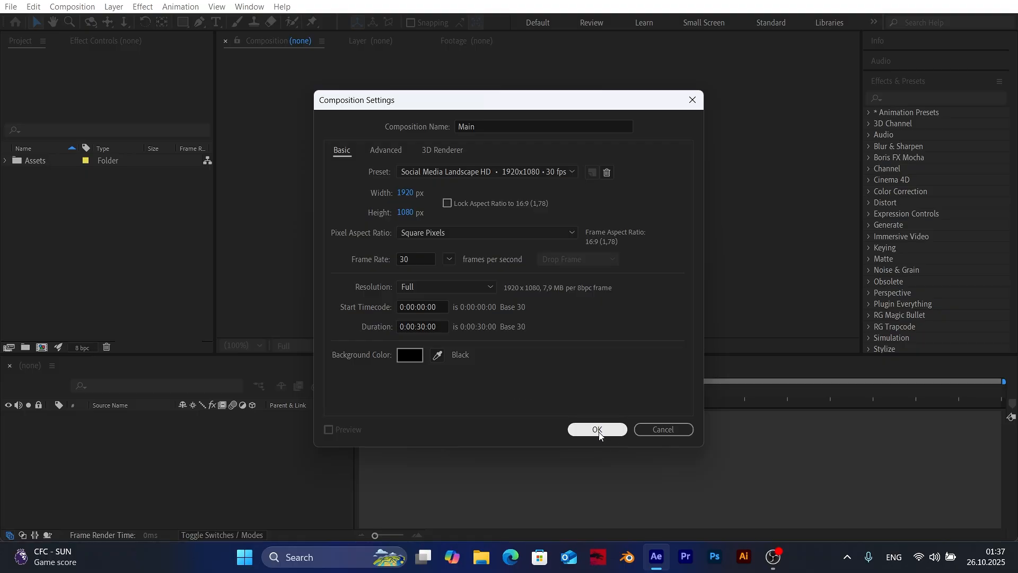
click(597, 429)
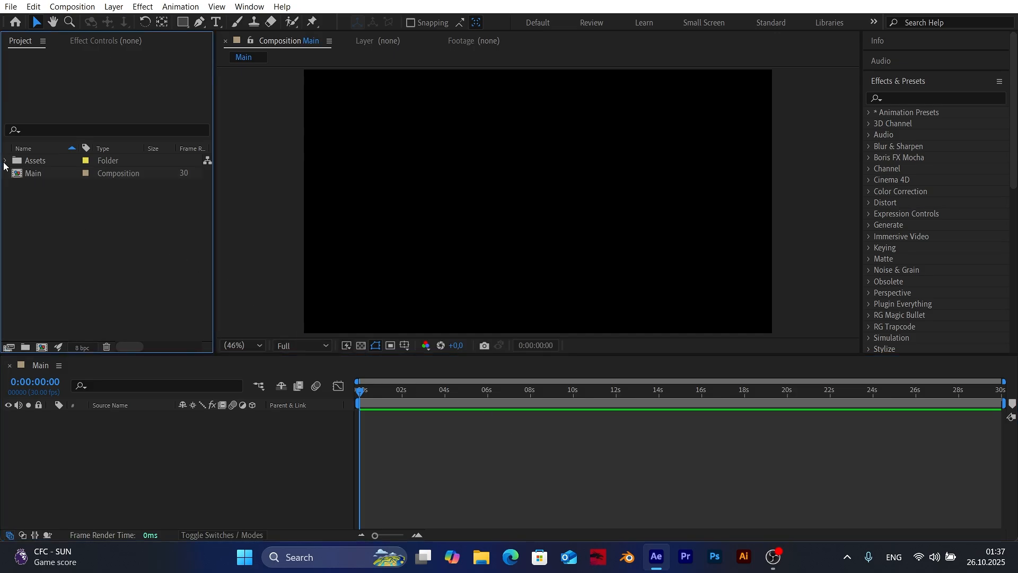
- Bring the Assets into Main, solo the stadium photo and Fit to Comp so it fills the frame
click(5, 160)
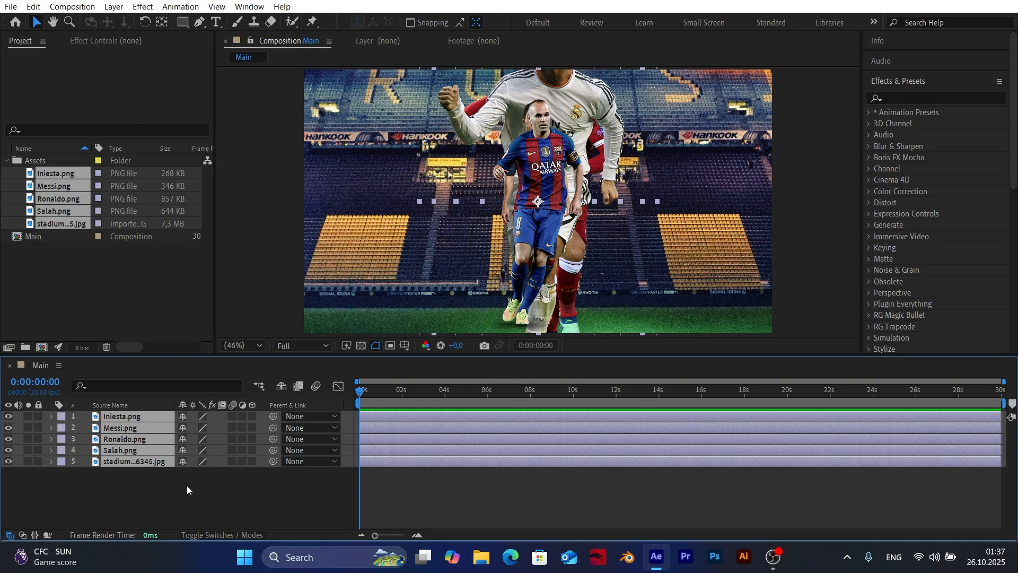
click(196, 493)
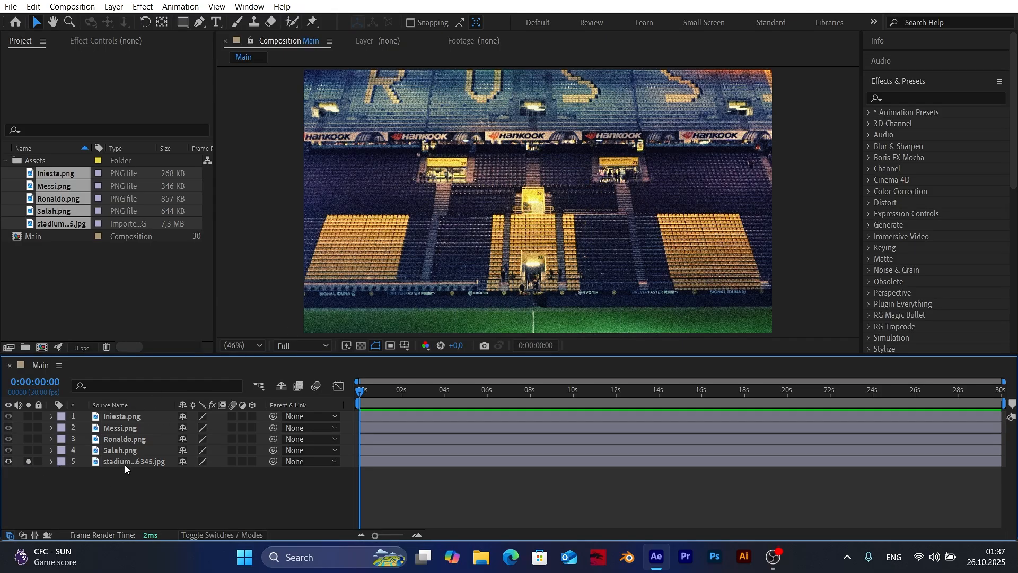
right_click(135, 462)
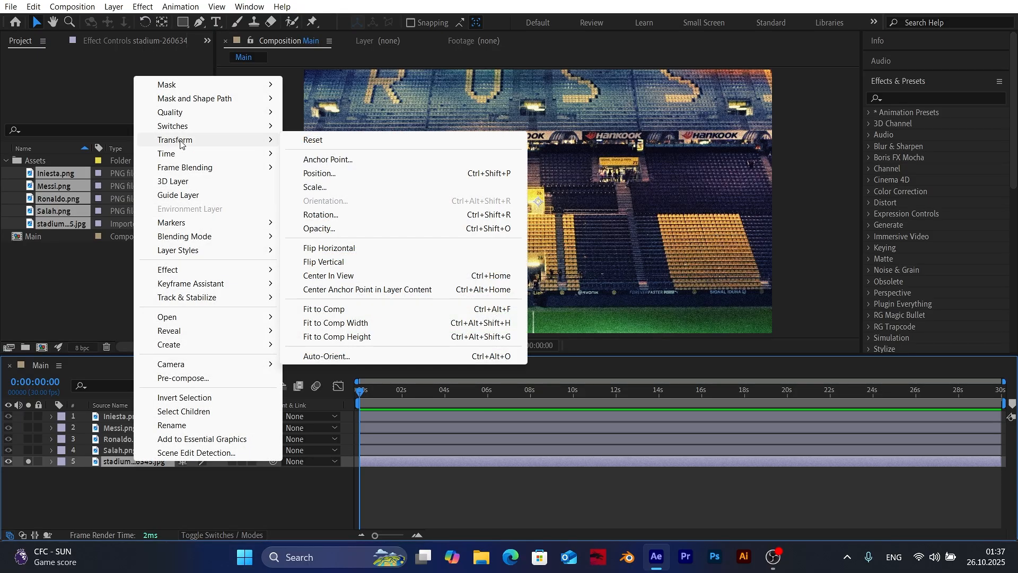
mouse_move(328, 308)
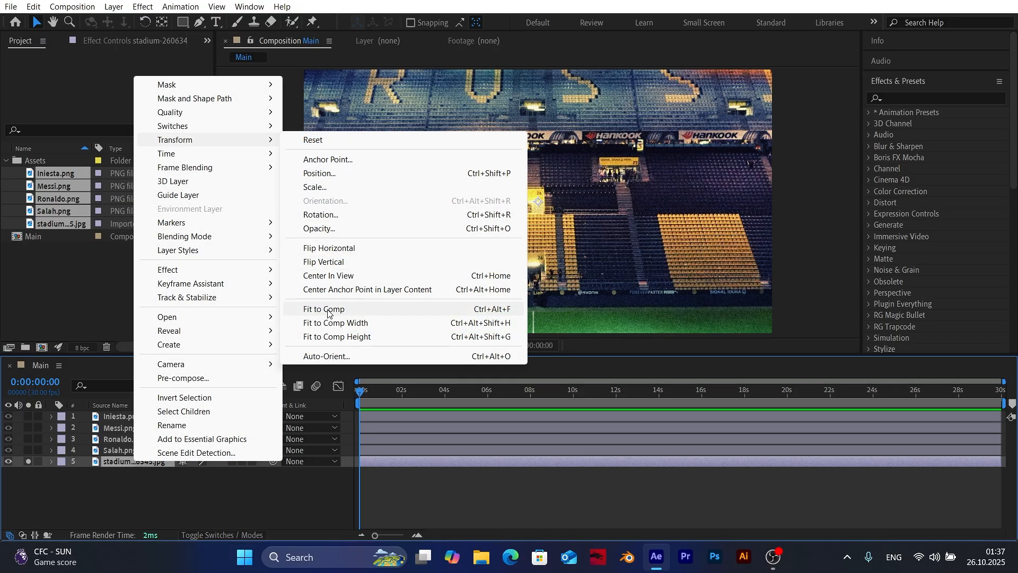
click(324, 308)
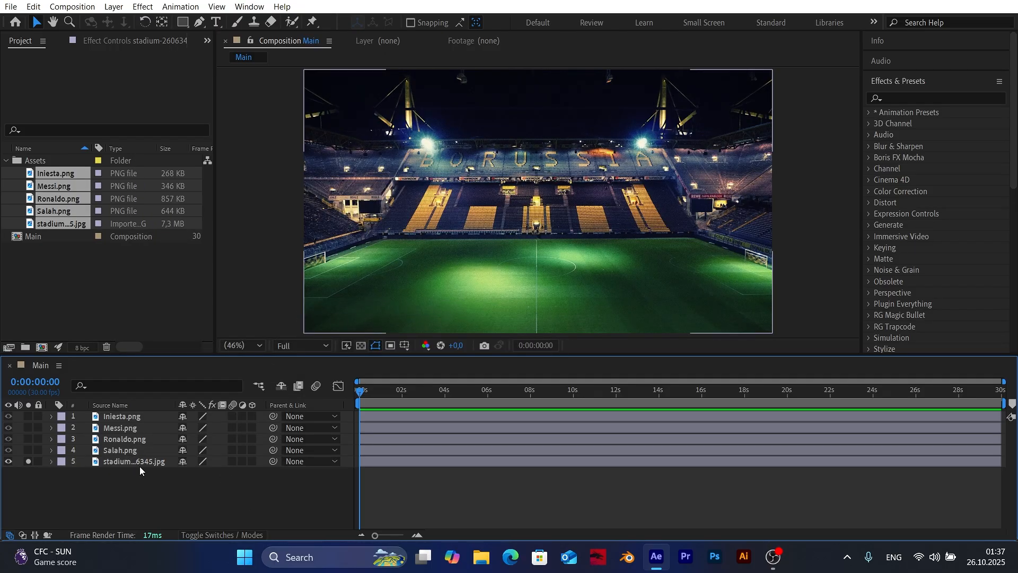
click(134, 462)
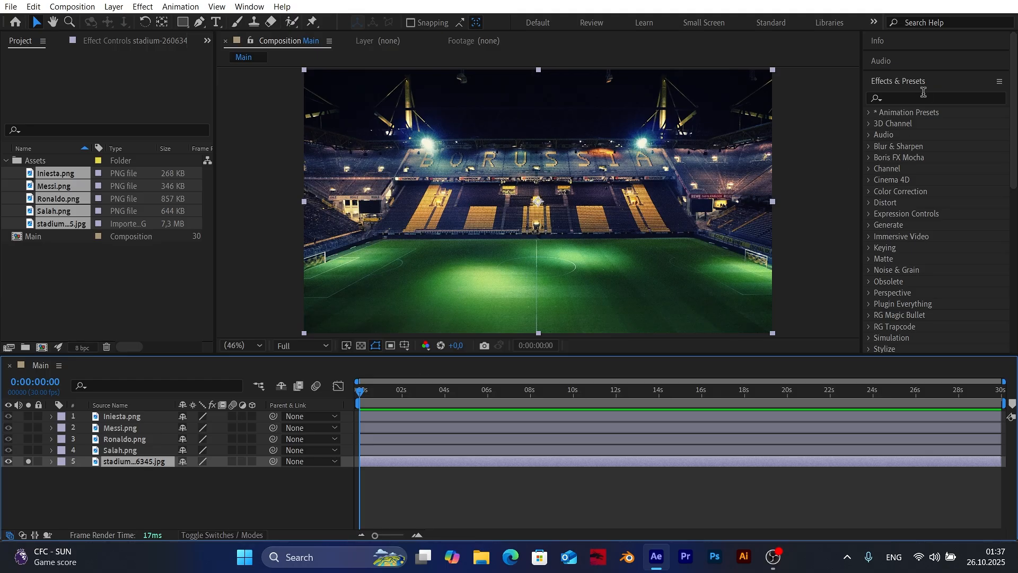
- Apply Glow and CC Vignette to the stadium layer, then collapse its effect settings
text(glow)
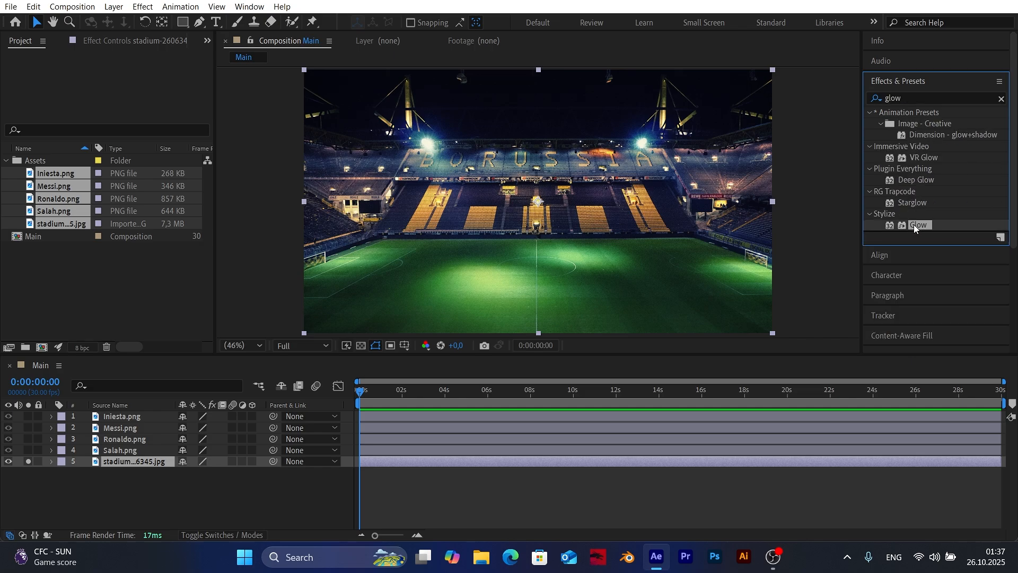
double_click(918, 225)
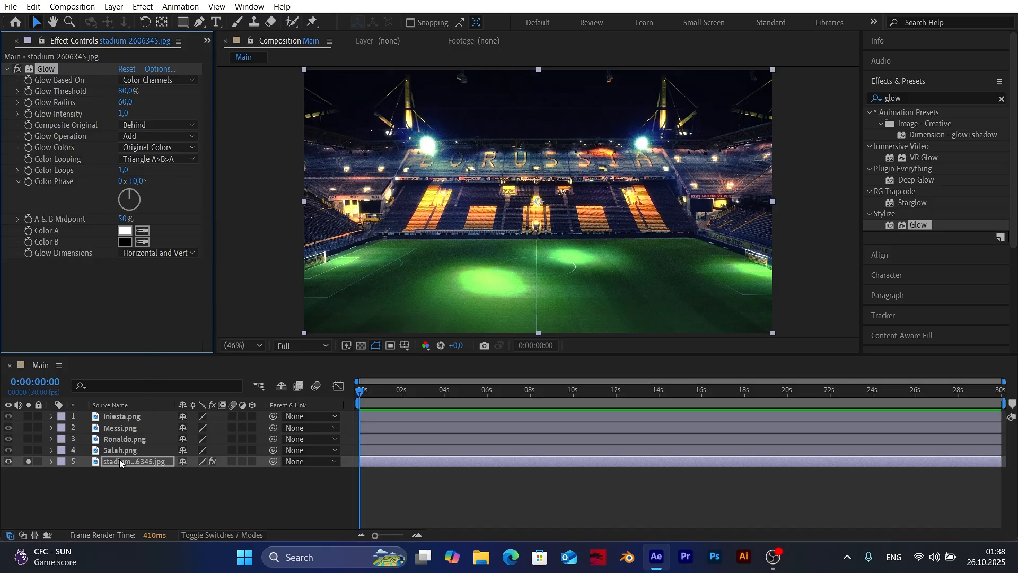
triple_click(909, 98)
text(cc vi)
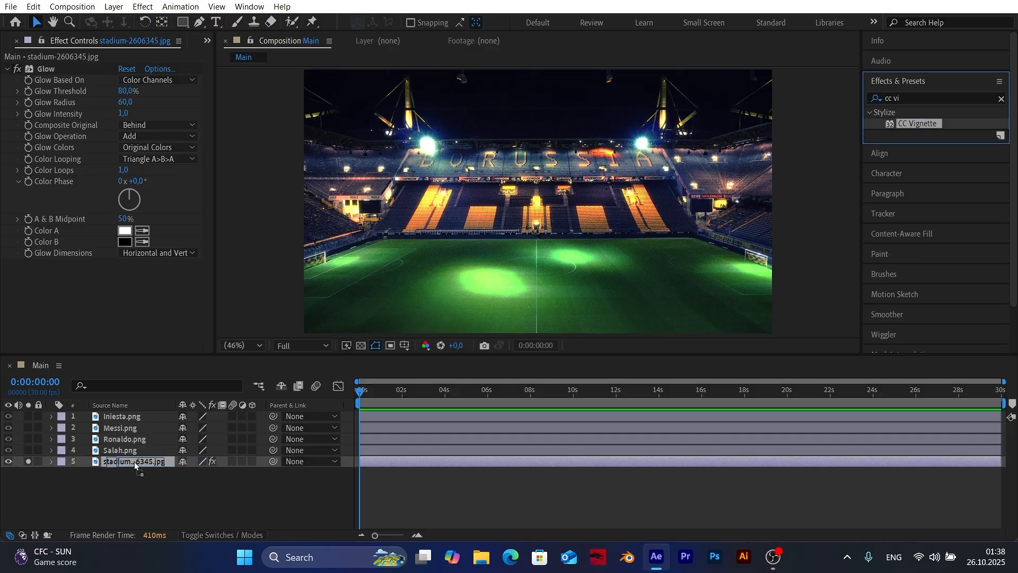
double_click(918, 123)
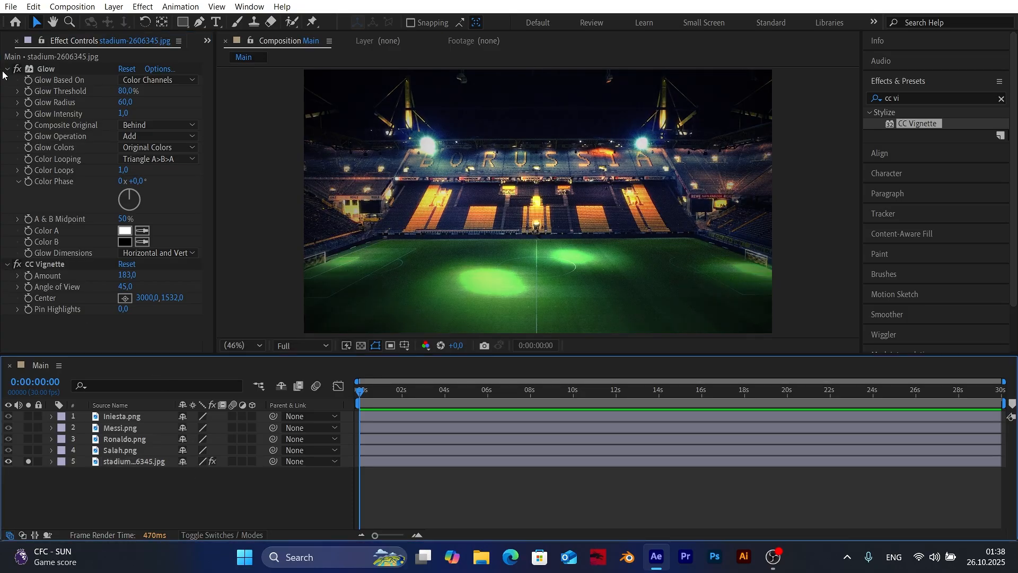
click(6, 68)
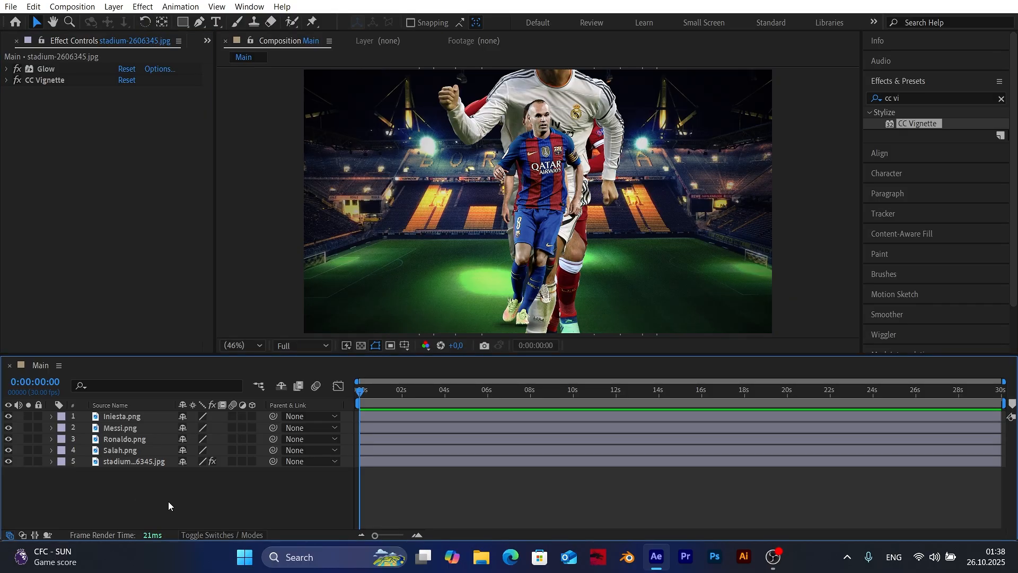
- Scale the players (160, 113, 52, 55%) and spread them across the stadium, Messi left, Iniesta right
click(121, 415)
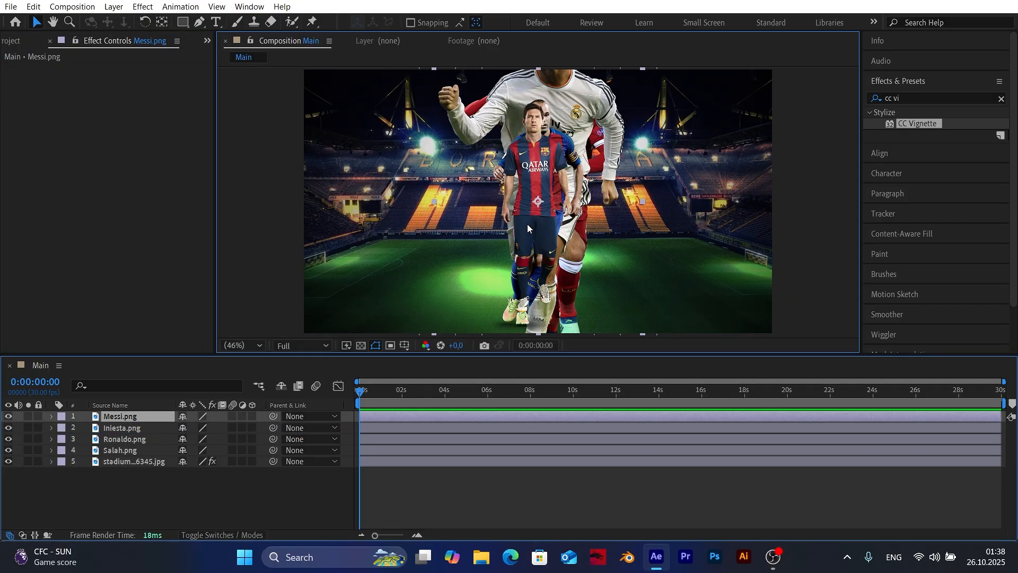
click(137, 461)
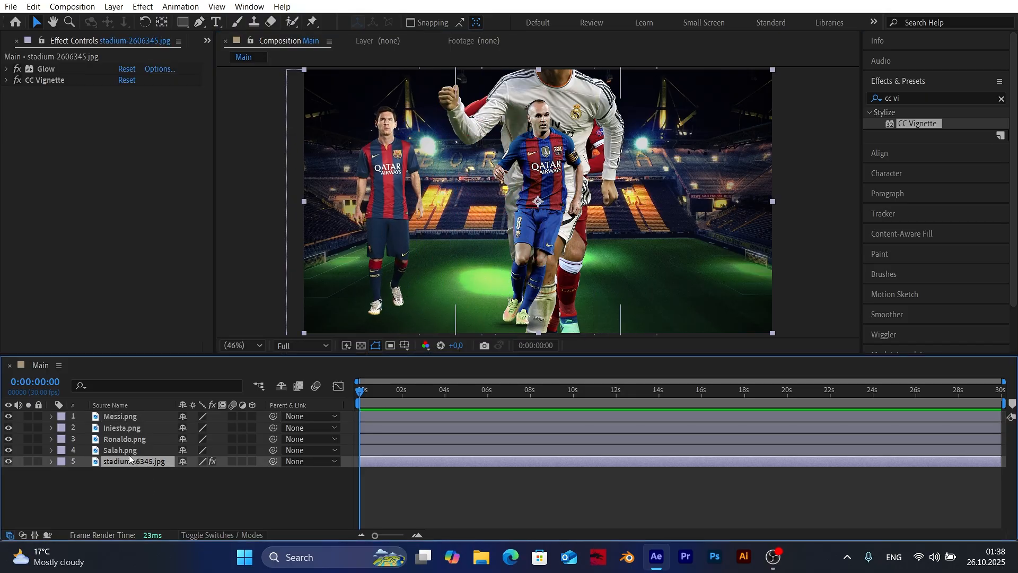
key(s)
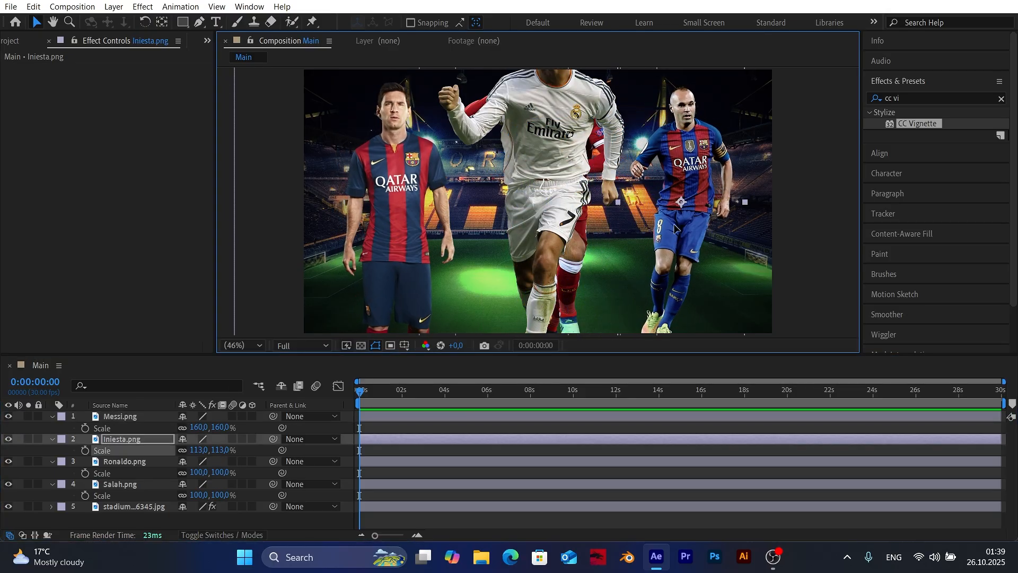
click(123, 461)
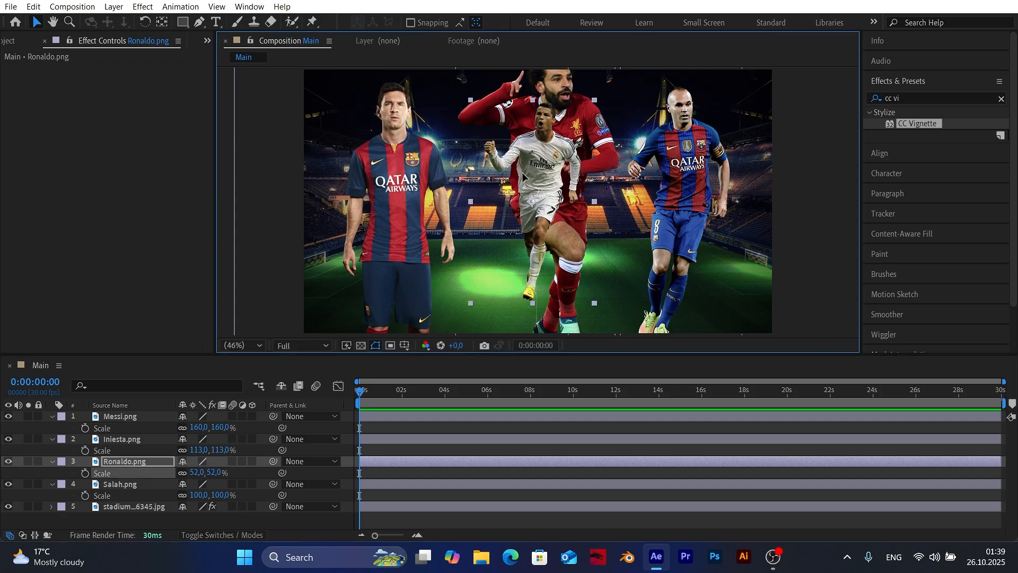
click(120, 484)
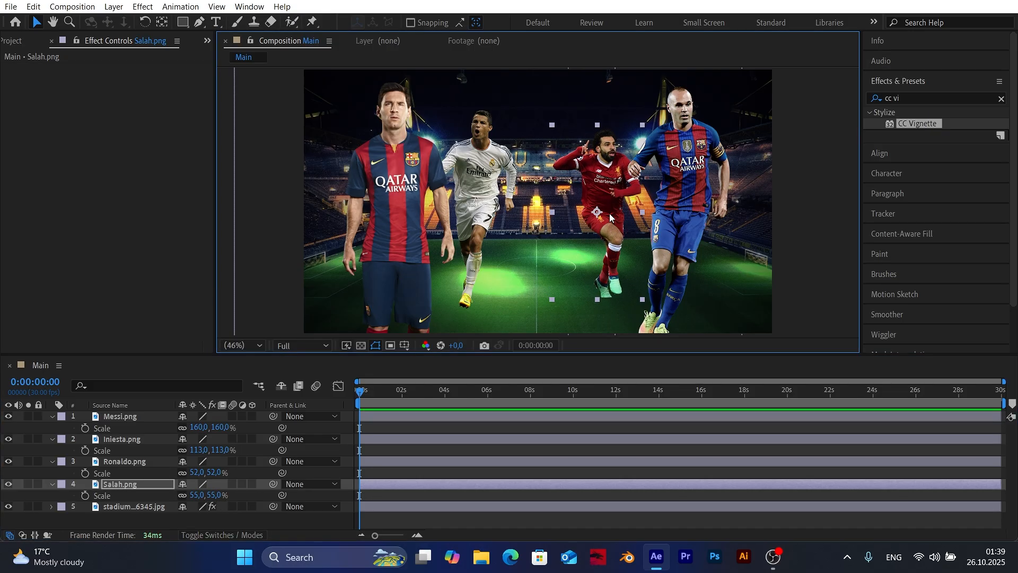
click(123, 461)
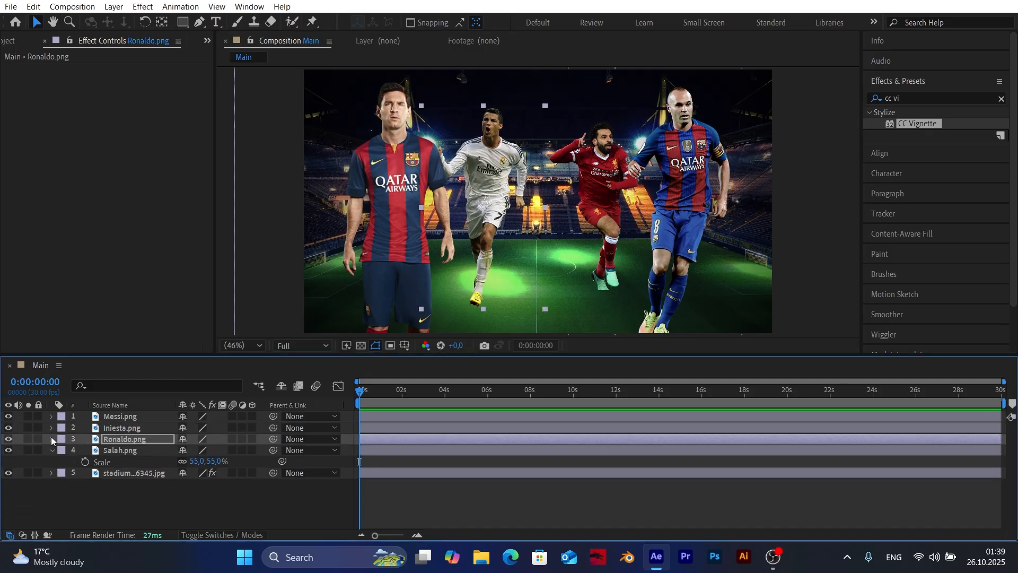
click(121, 427)
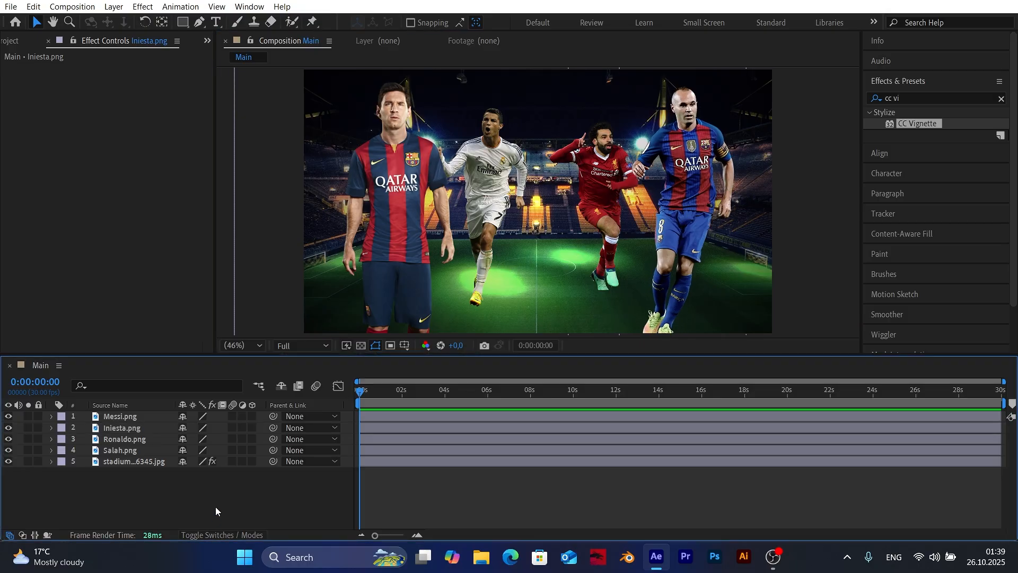
mouse_move(129, 429)
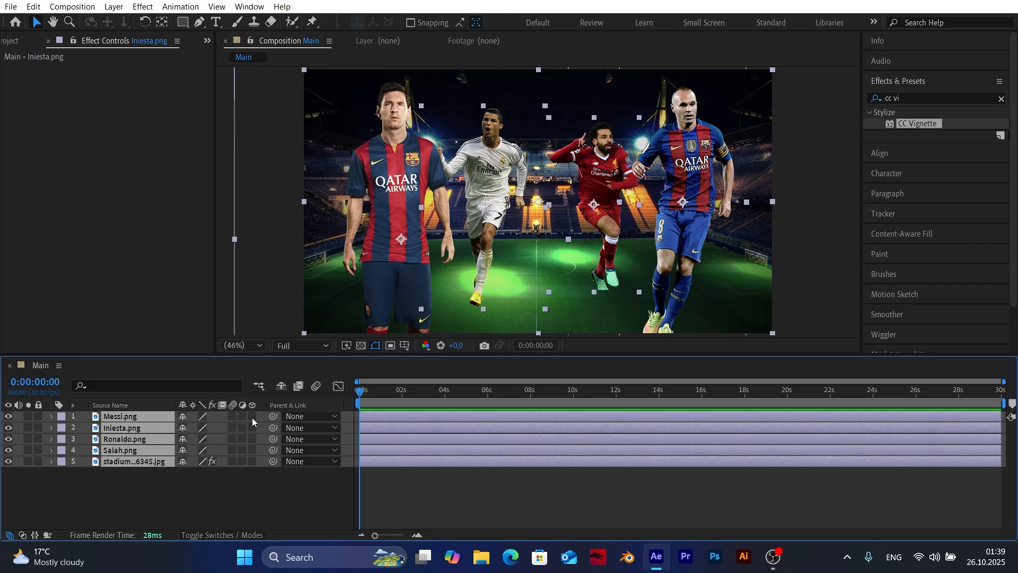
- Make the layers 3D and set Z depths: Messi 2000, Iniesta 4200, Ronaldo 7000, Salah 9400, stadium 11200
click(253, 416)
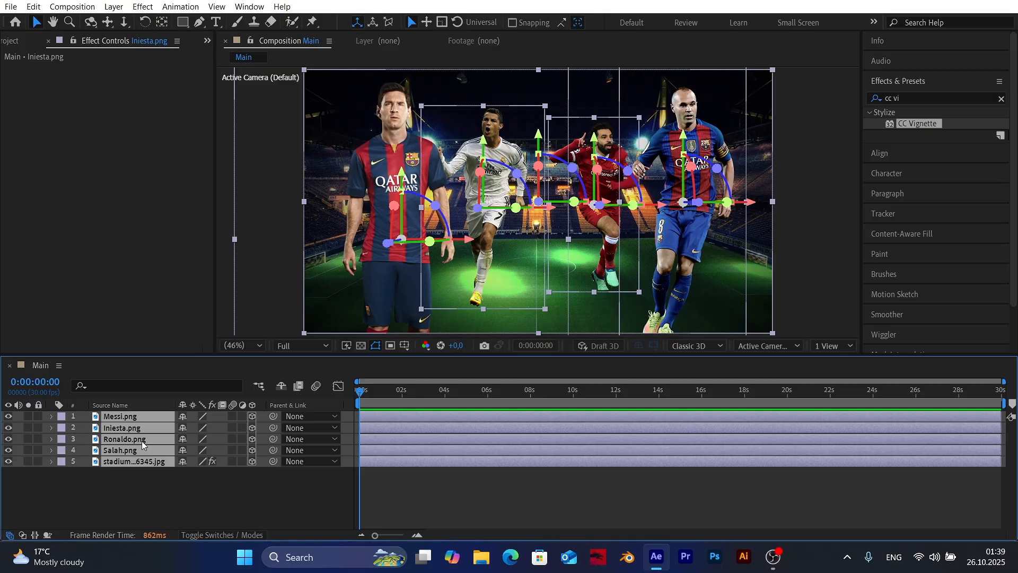
key(p)
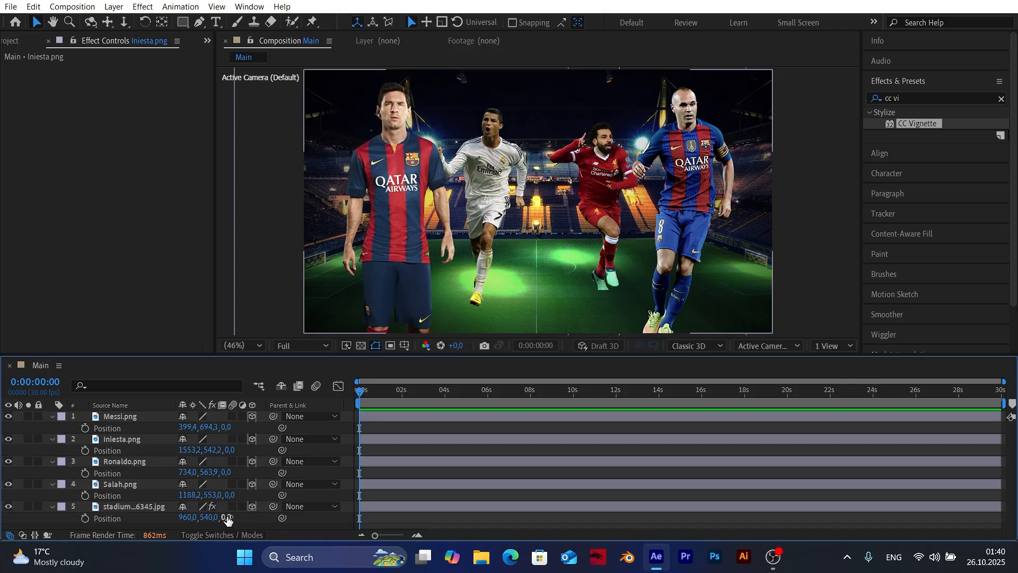
double_click(227, 518)
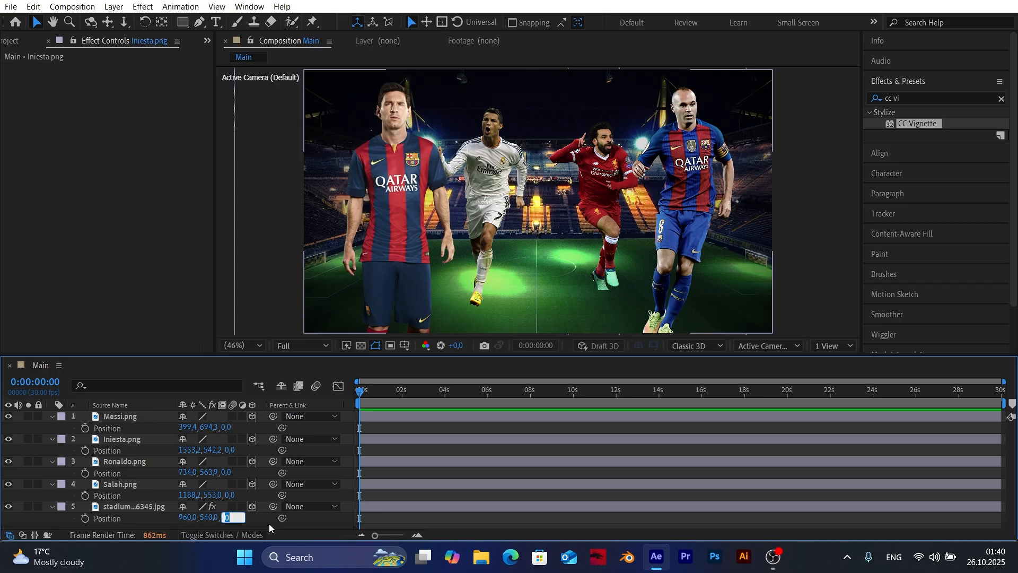
text(11200,0)
click(227, 471)
text(7000)
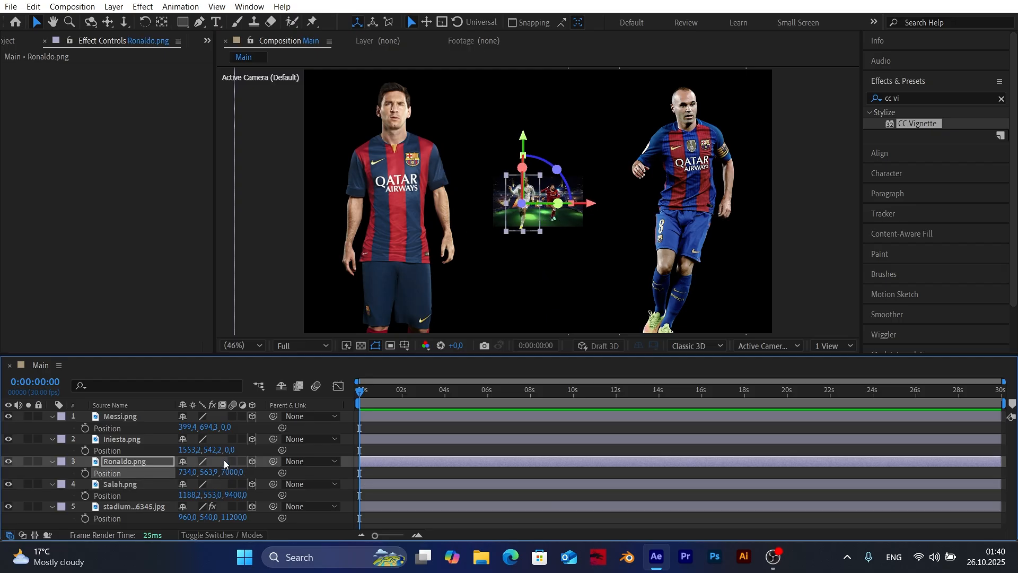
click(122, 439)
text(2000)
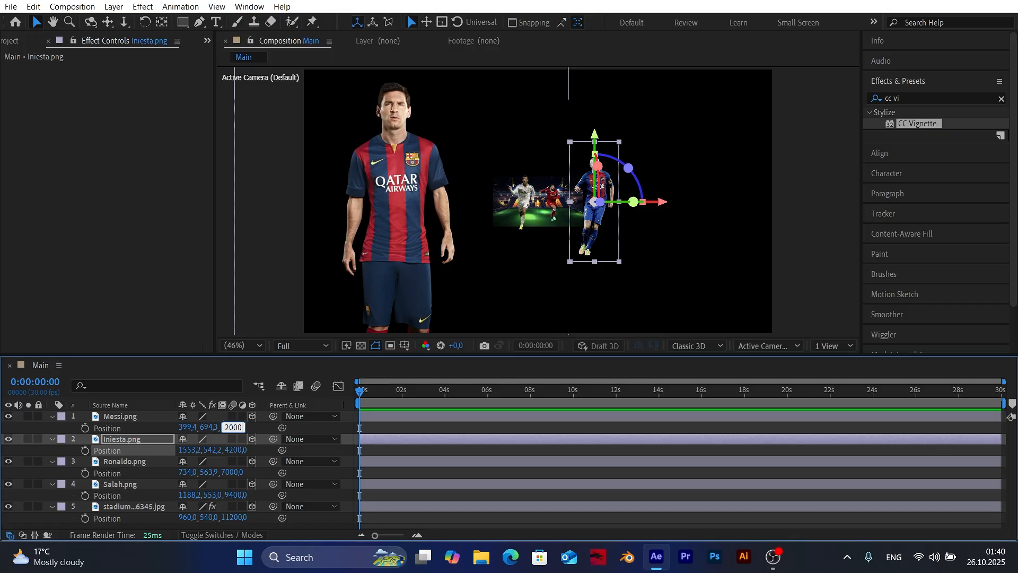
click(120, 415)
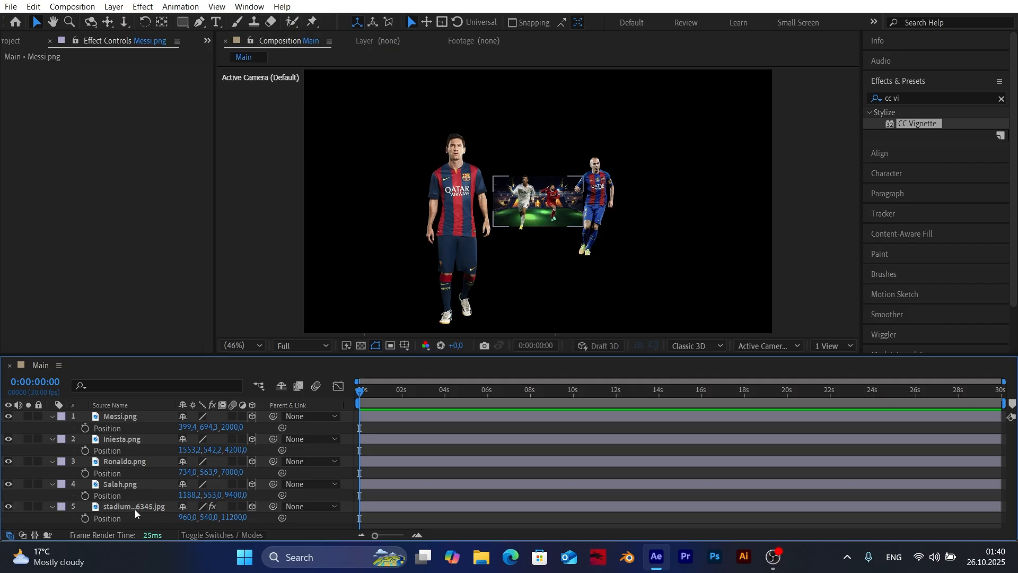
click(134, 506)
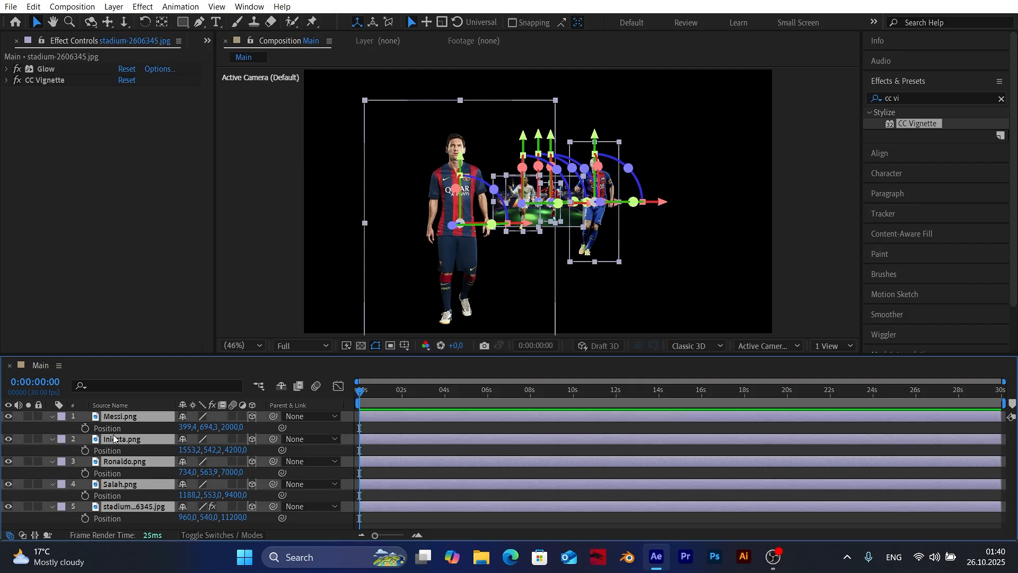
- Raise the layers' Scale (Messi 258%, Iniesta 242%, Ronaldo 164%) so the scene fills the frame
key(s)
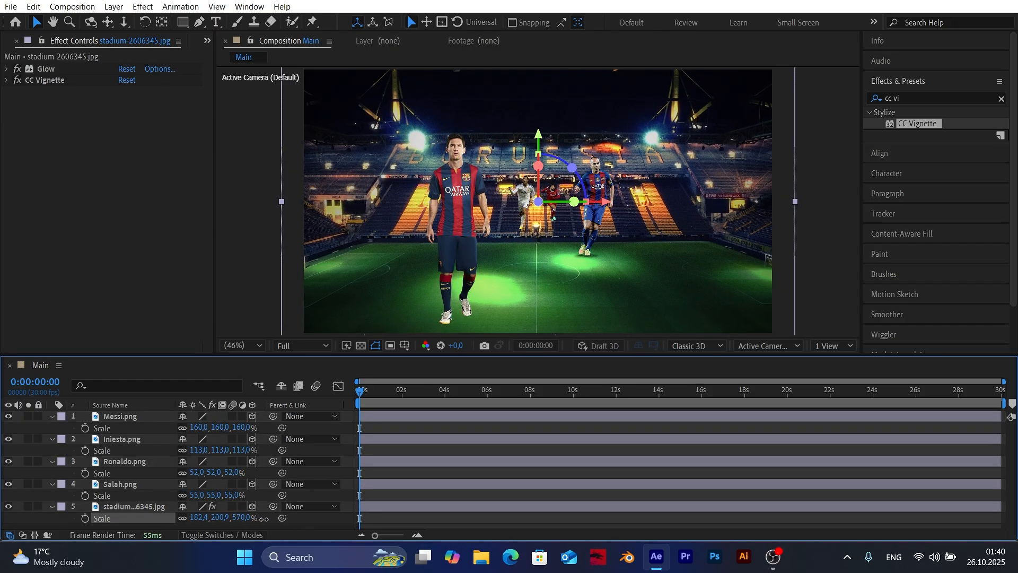
click(120, 416)
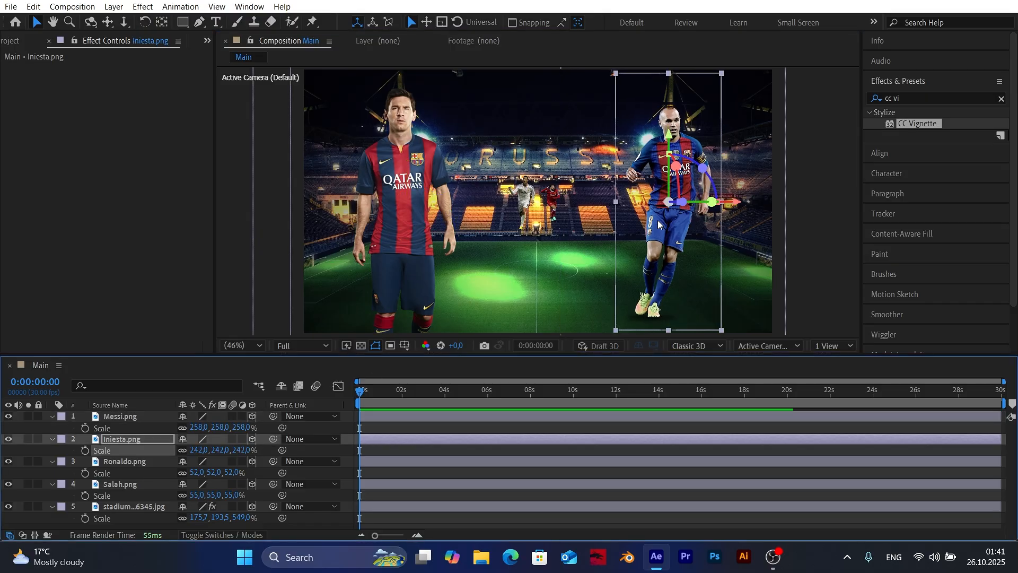
click(124, 461)
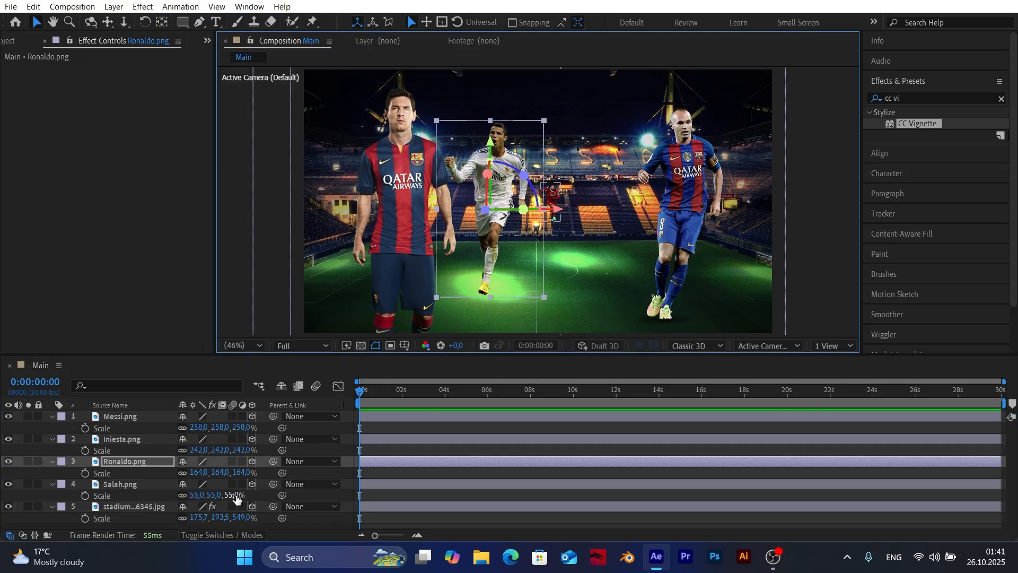
click(119, 484)
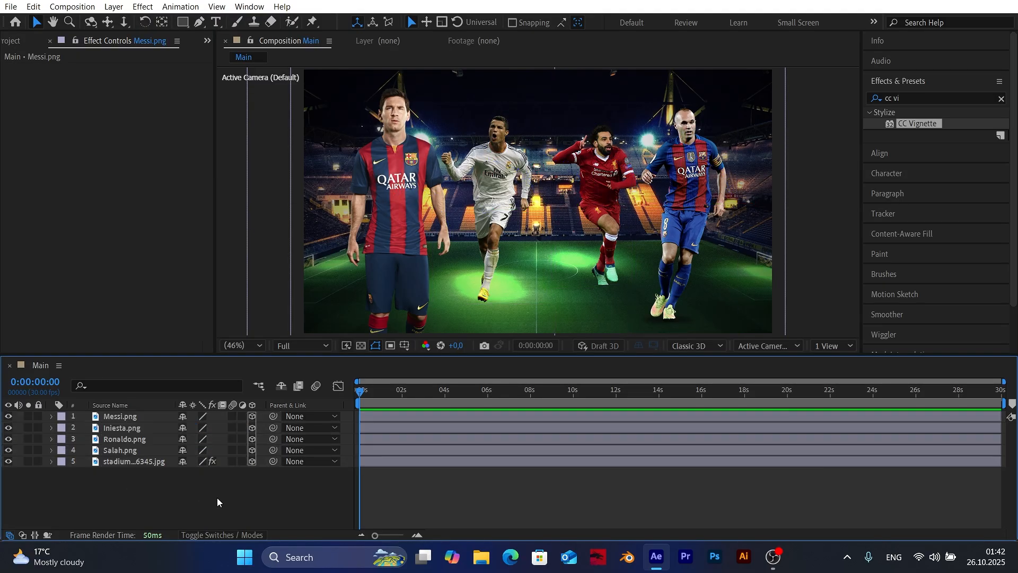
mouse_move(224, 491)
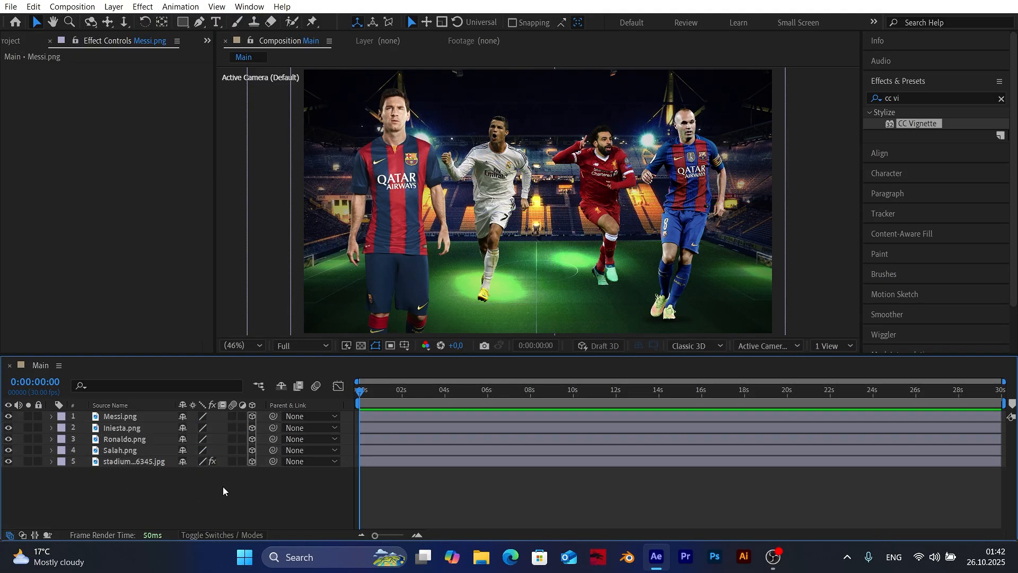
- Add a 50mm two-node camera, Camera 1, via Layer > New > Camera
click(142, 7)
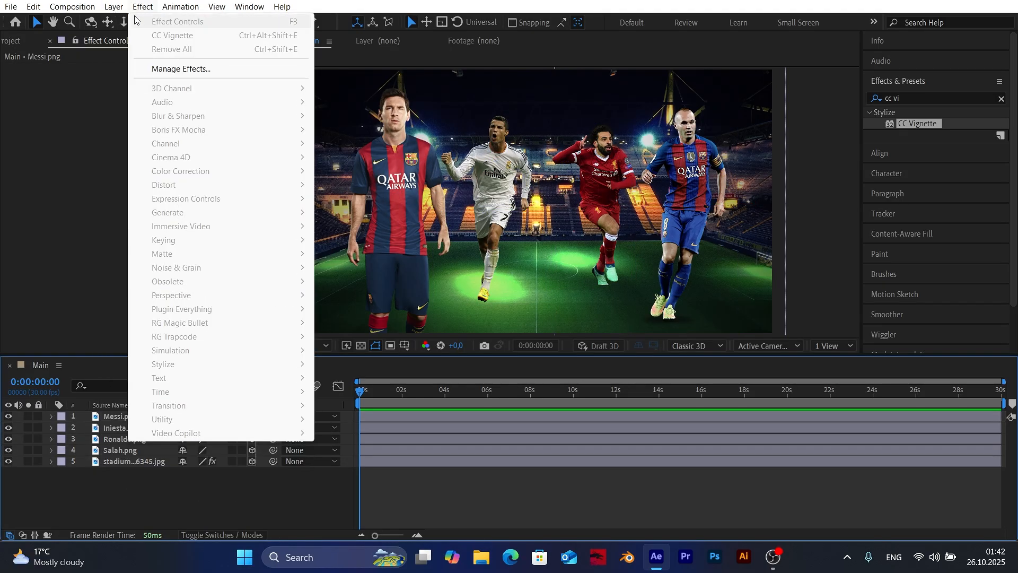
click(113, 7)
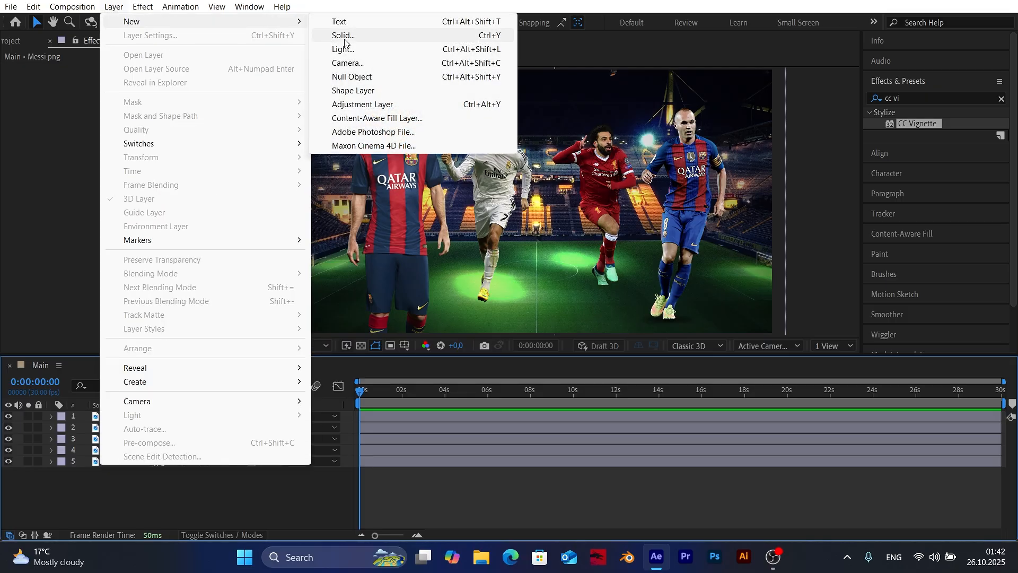
click(348, 63)
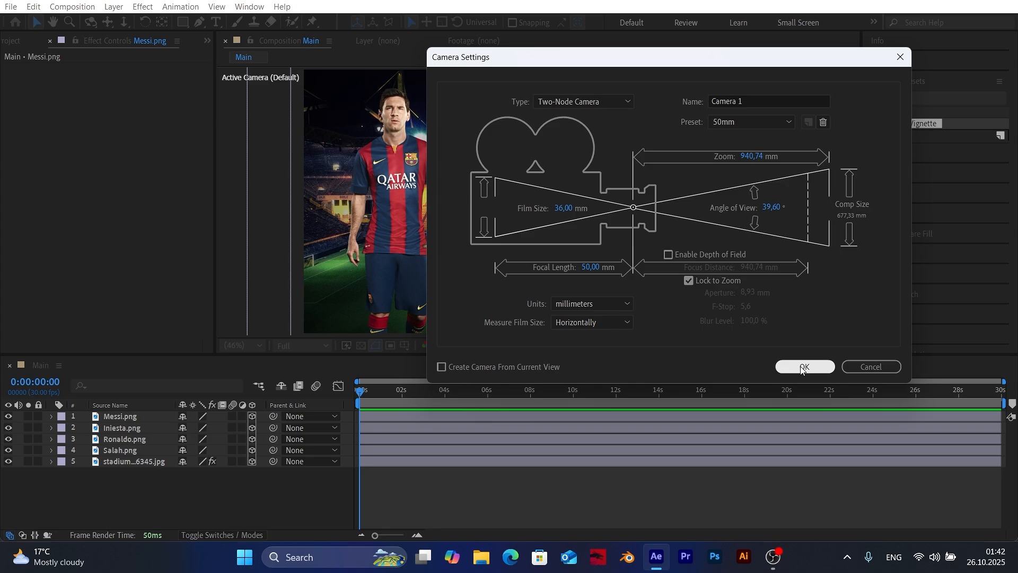
click(805, 366)
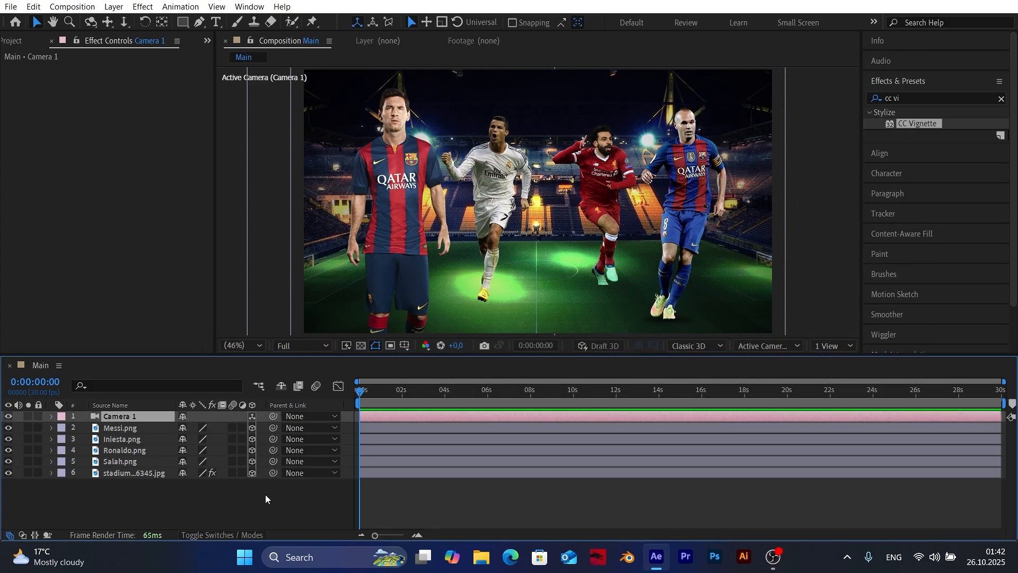
mouse_move(145, 495)
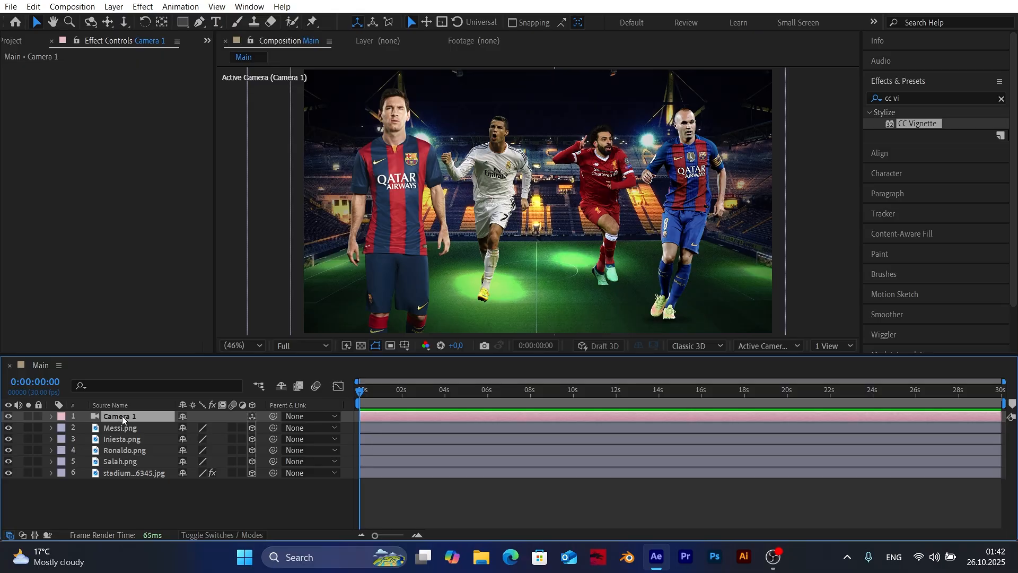
- Add Null 1, parent Camera 1 to it and position the null close on Salah
right_click(119, 416)
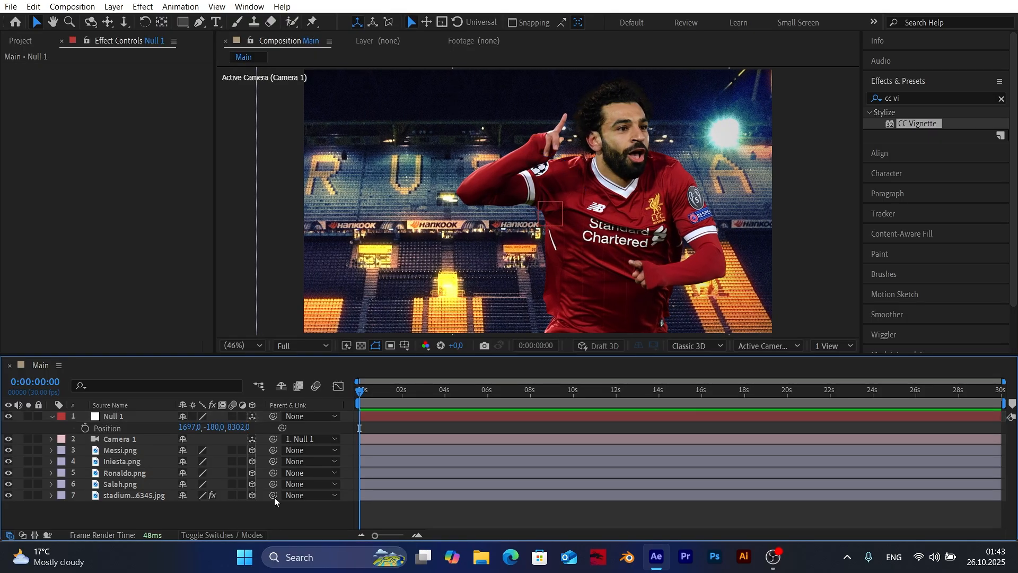
mouse_move(85, 427)
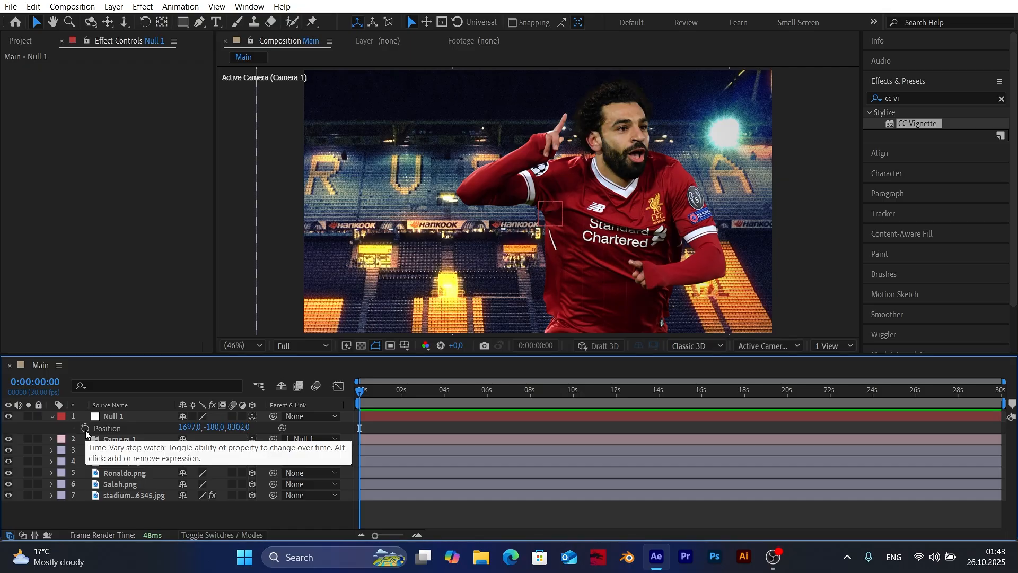
- Keyframe Null 1's Position at 0, jump +90 frames and add a second keyframe at 3 seconds
click(85, 427)
text(+90)
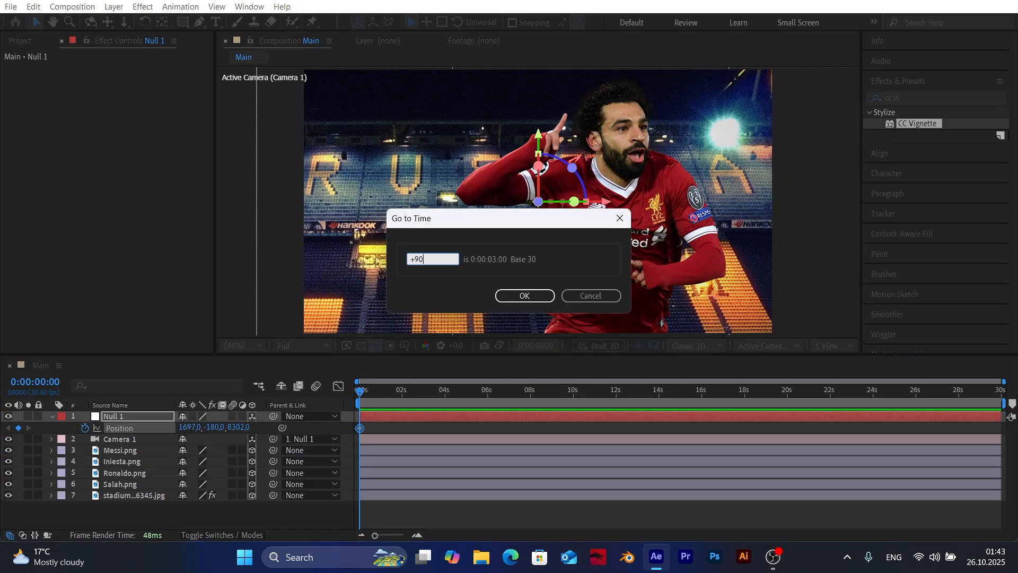
click(524, 296)
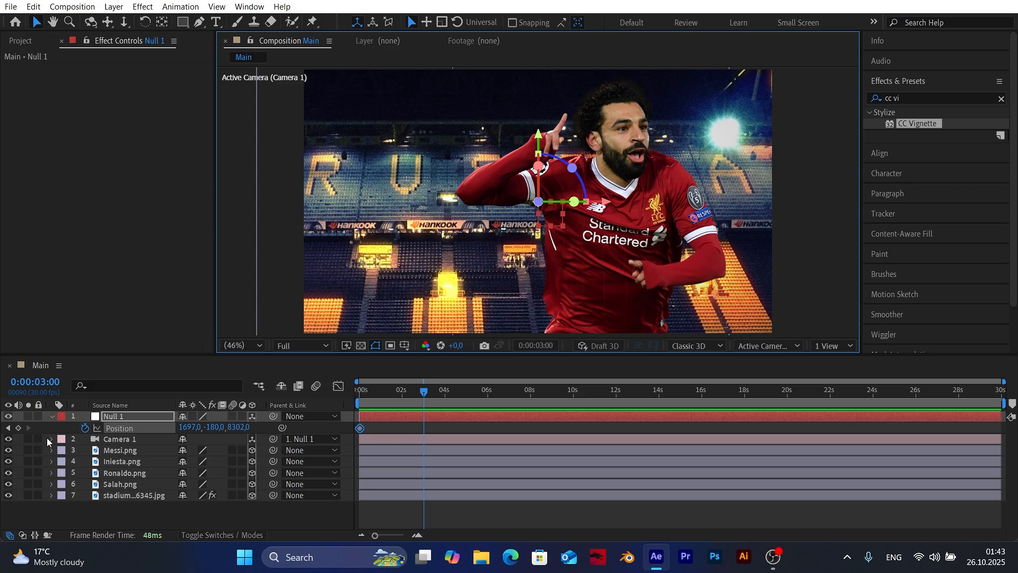
click(18, 428)
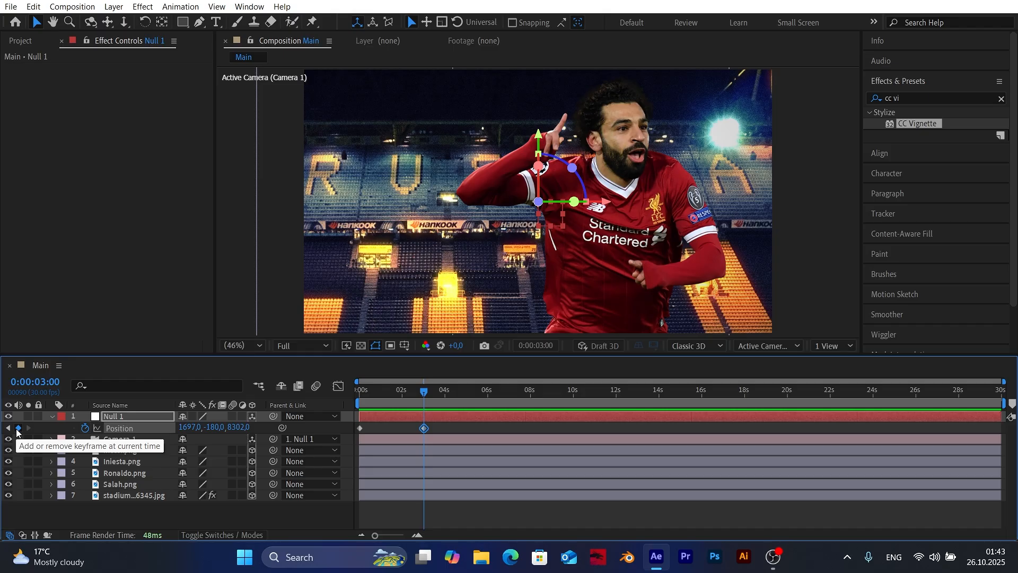
click(359, 389)
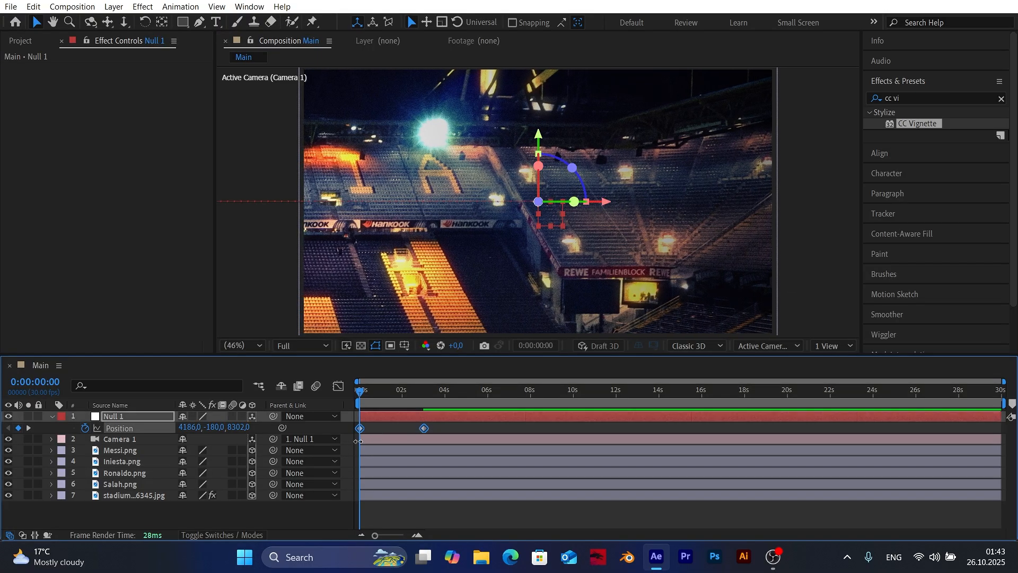
- Apply Easy Ease to both Position keyframes, check the speed curve in the Graph Editor and return
right_click(425, 428)
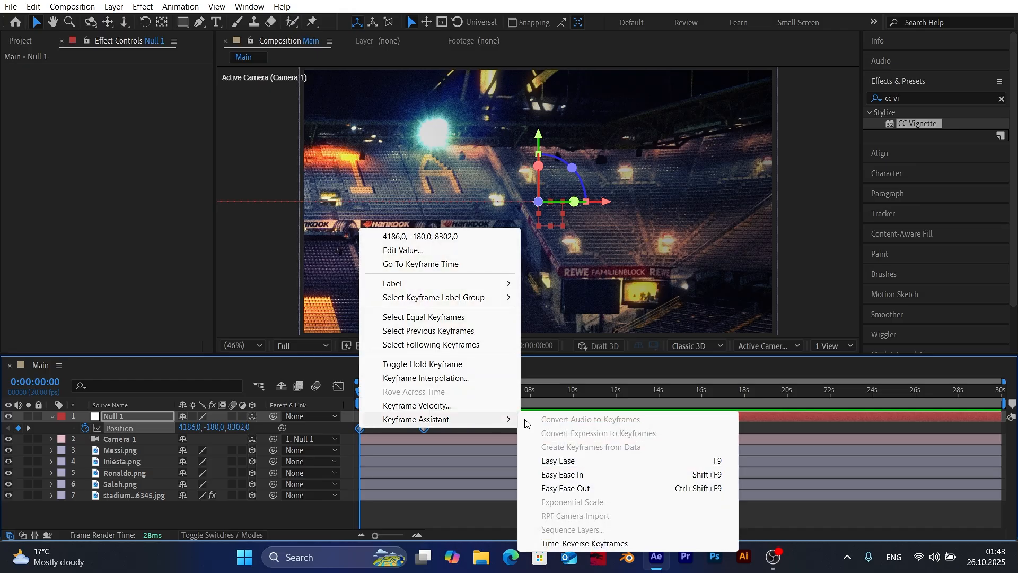
click(557, 460)
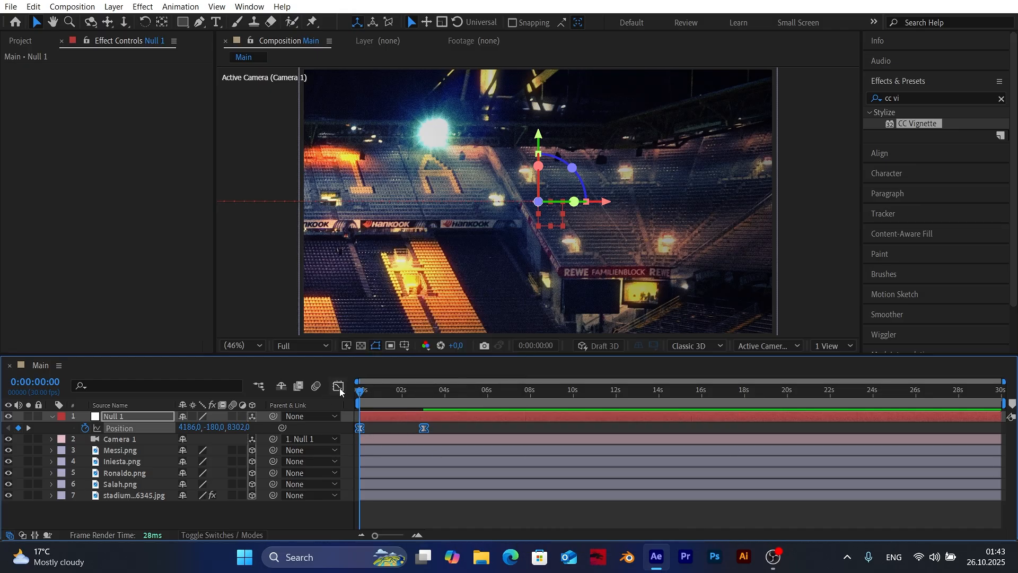
click(339, 387)
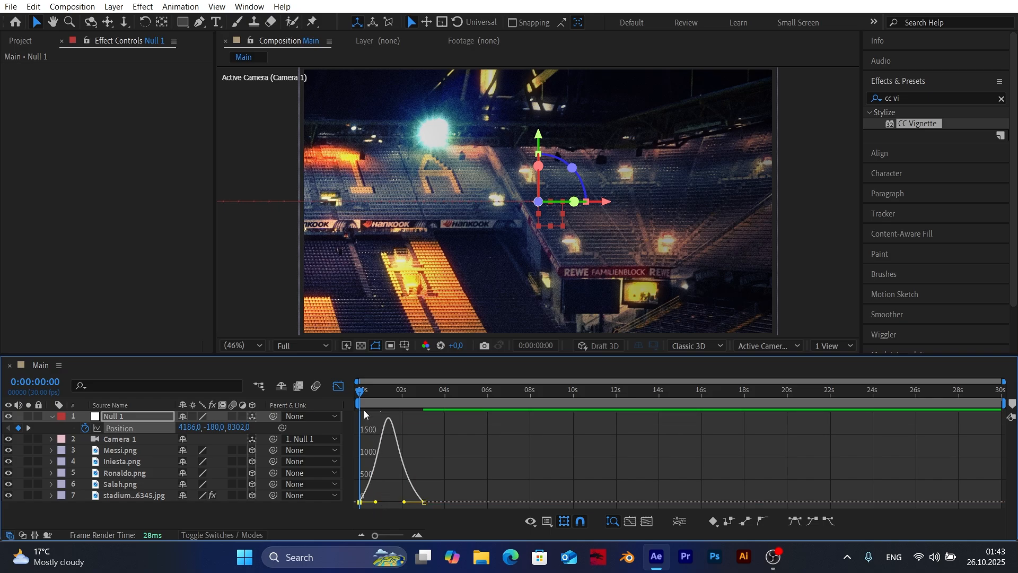
click(383, 389)
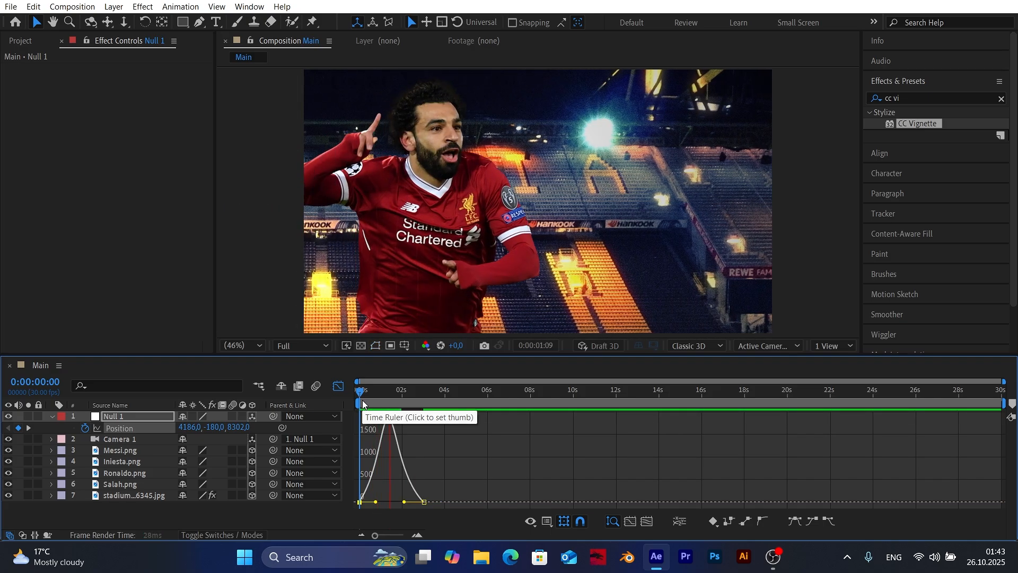
click(370, 390)
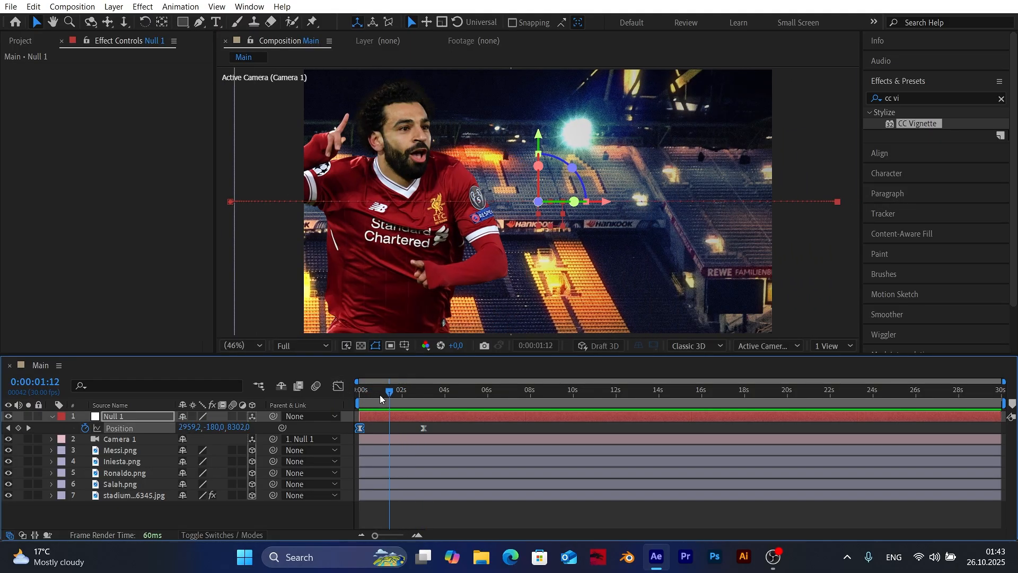
click(427, 389)
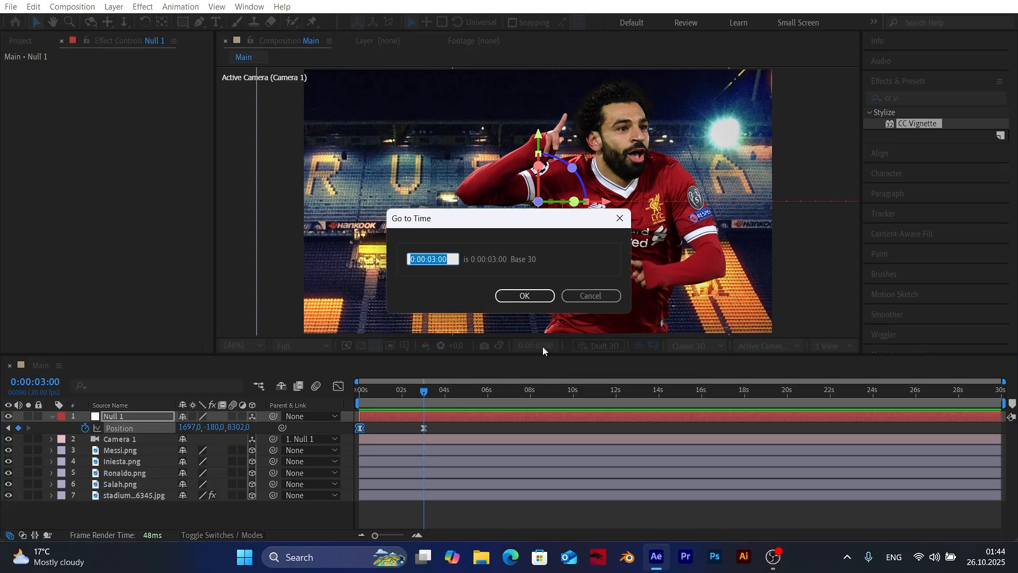
- Step forward with +90 and adjust Null 1's position keyframes along the camera path
text(+90)
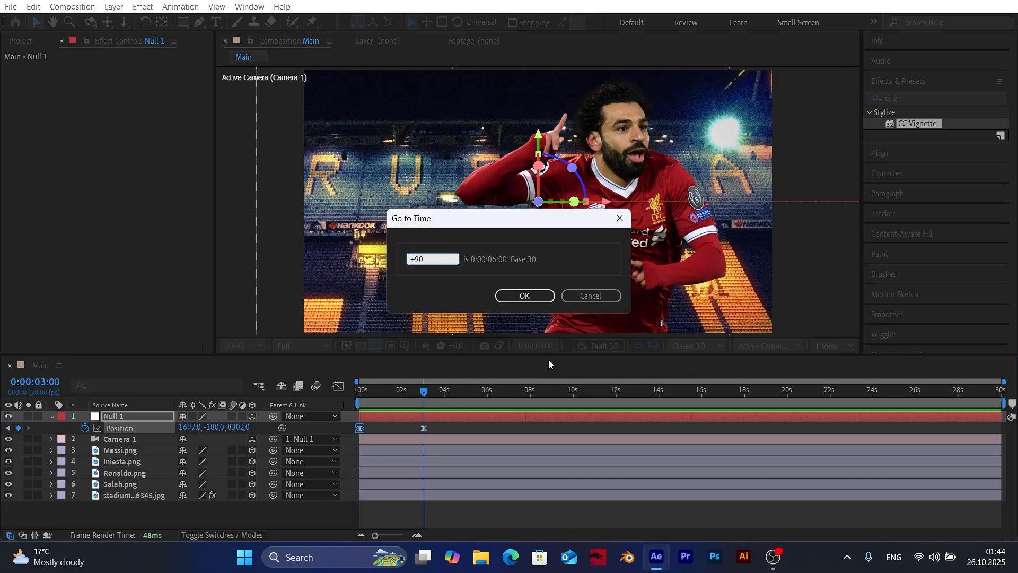
click(524, 296)
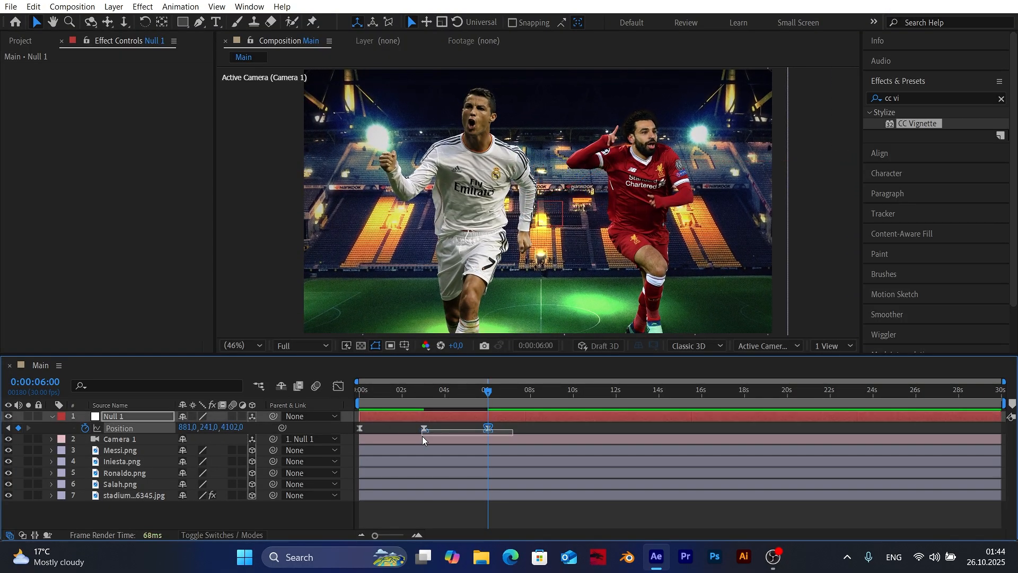
click(337, 386)
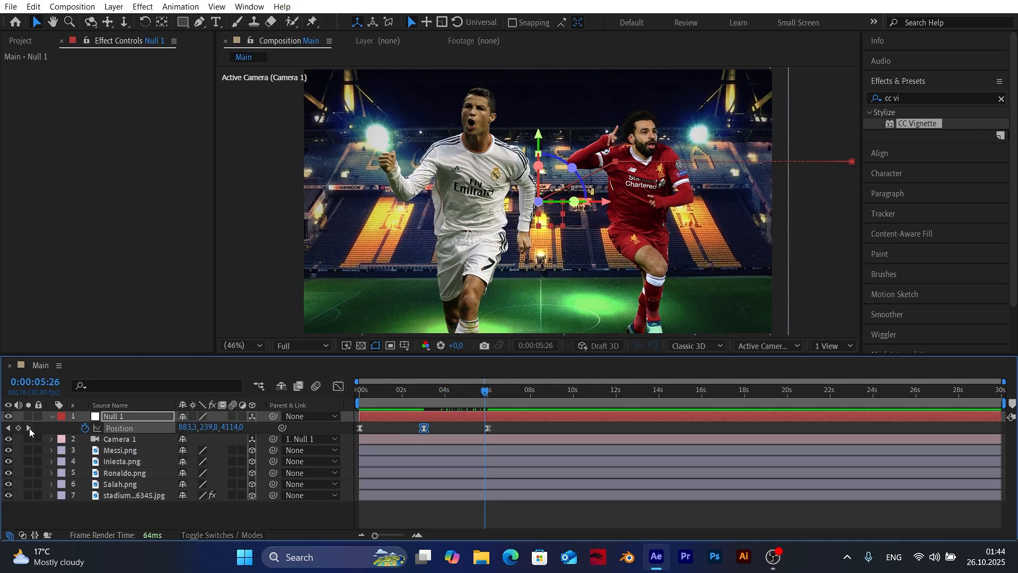
click(553, 389)
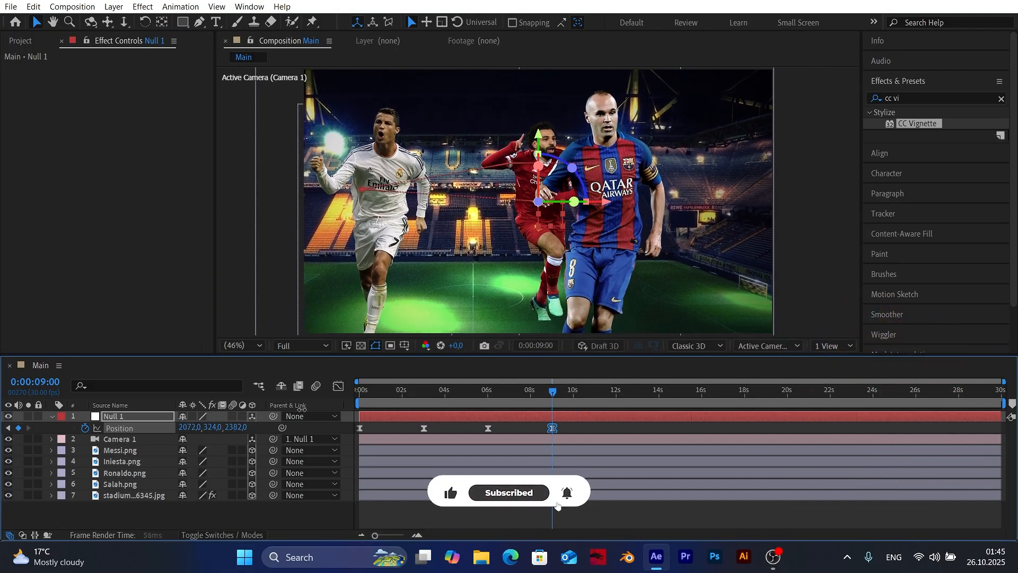
mouse_move(339, 386)
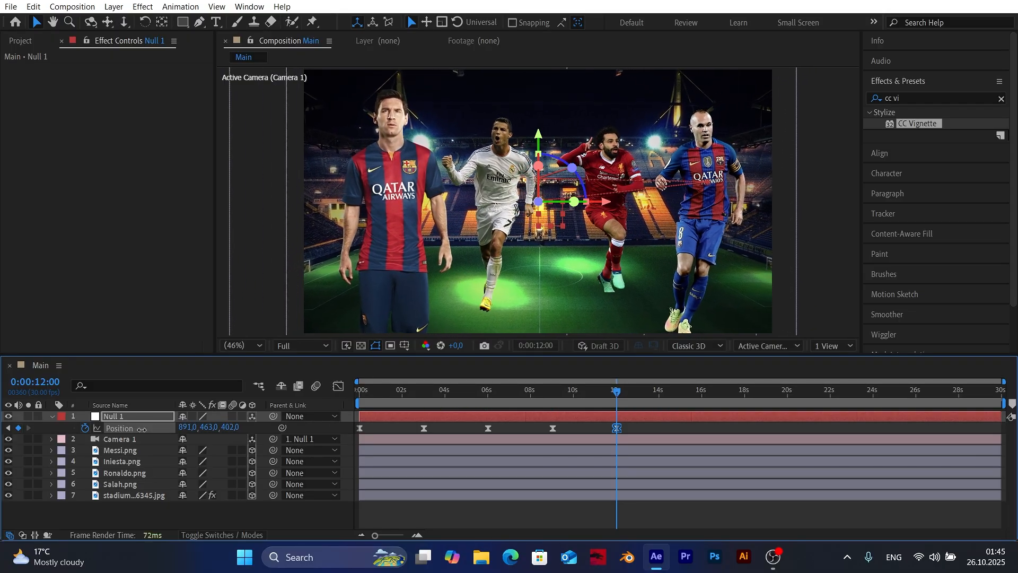
- Jump to 0:00:15:00 and set Null 1's final position so all four players are framed
click(339, 386)
text(+)
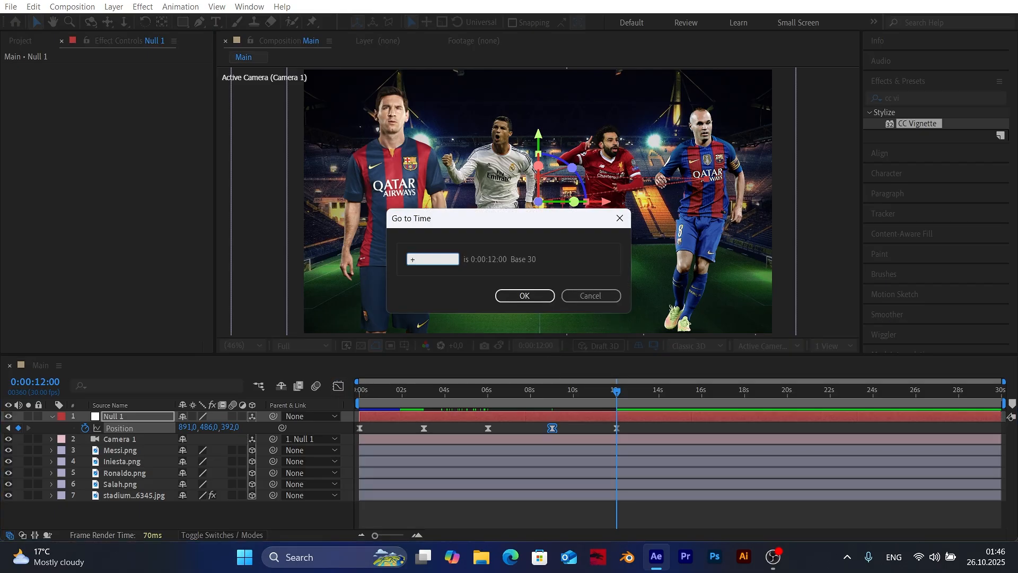
click(524, 296)
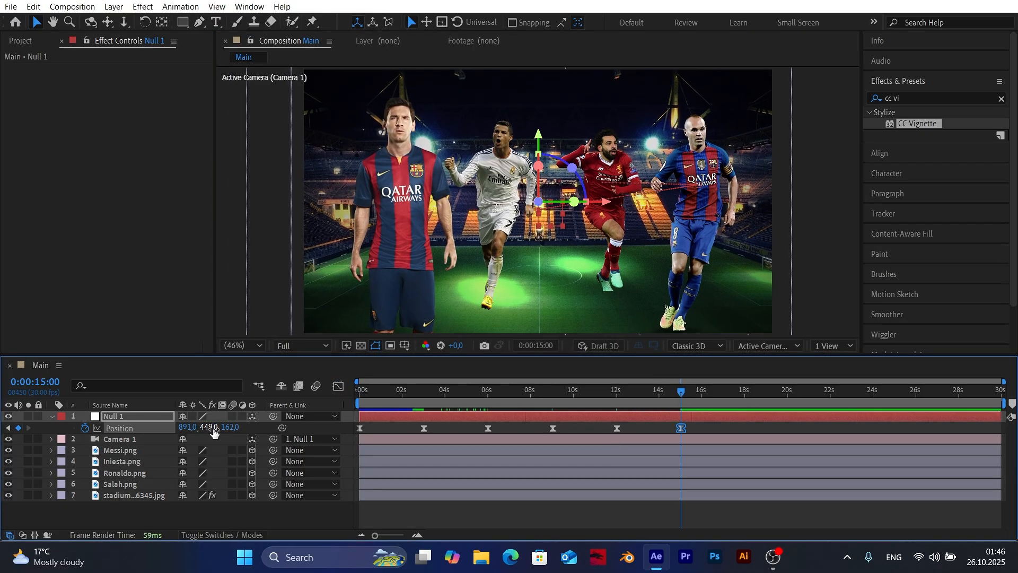
click(338, 386)
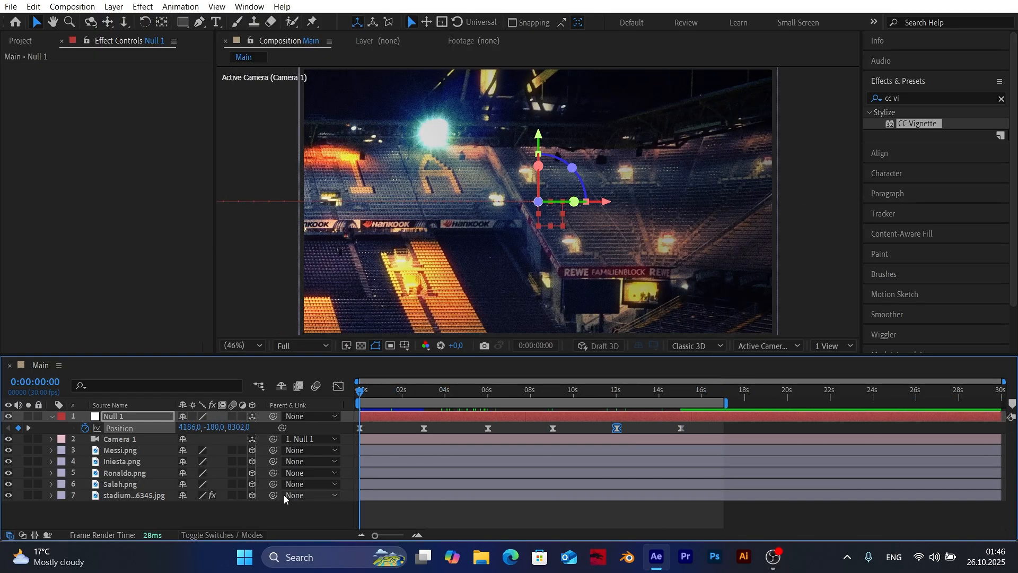
click(390, 389)
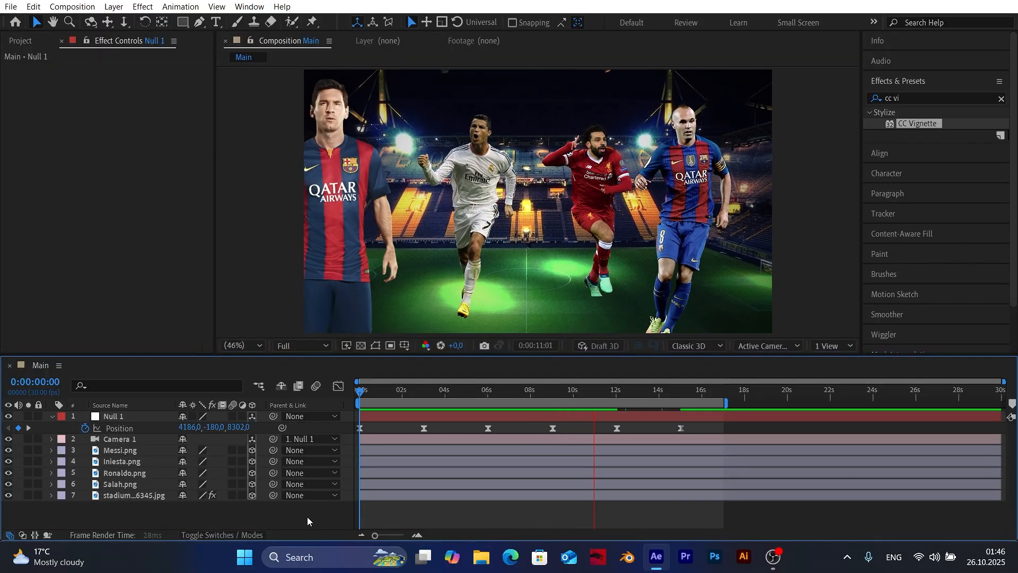
click(642, 389)
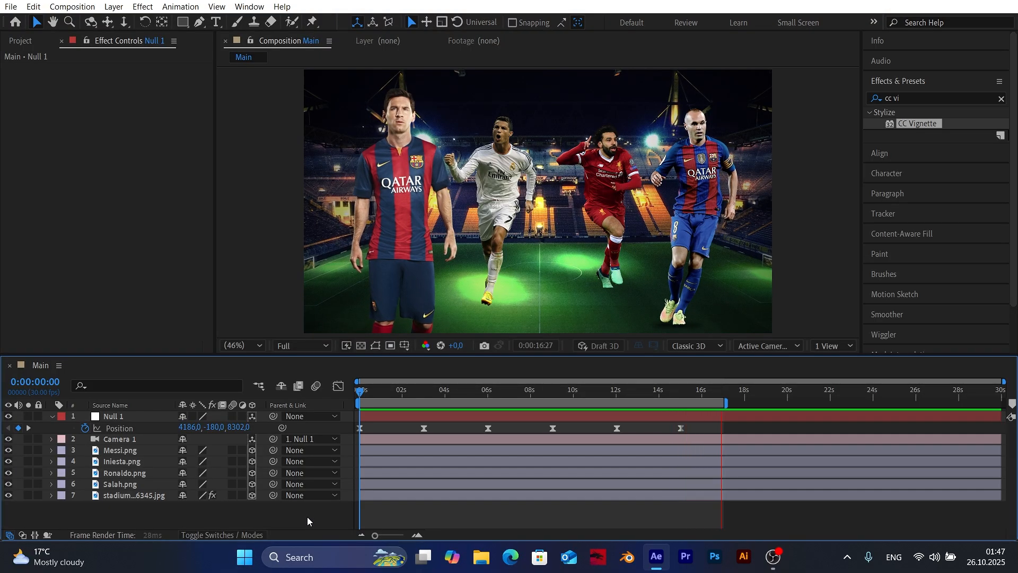
click(361, 389)
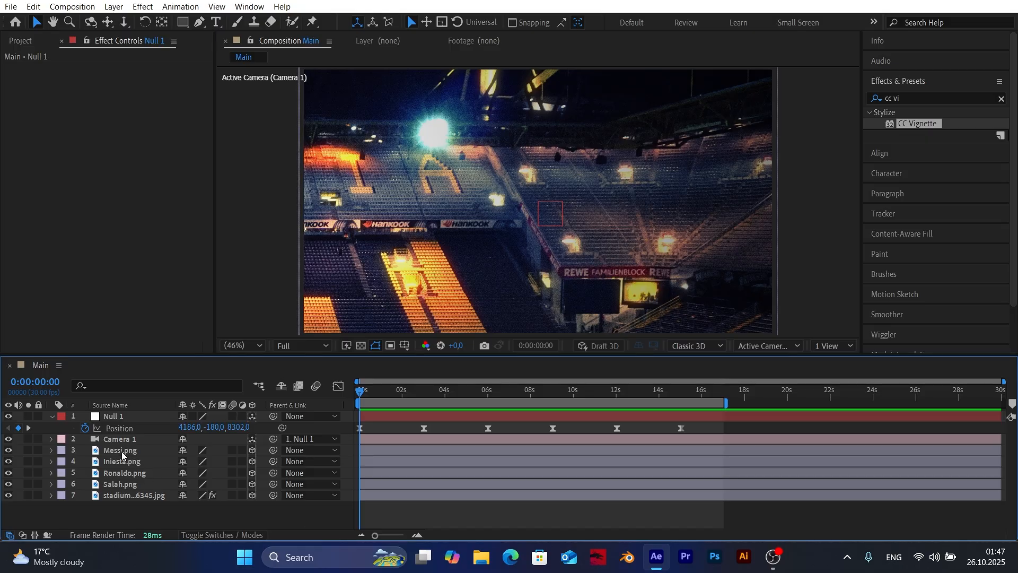
- Enable Camera 1 Depth of Field with Blur Level 60% and keyframe focus distance, aperture and blur
click(50, 438)
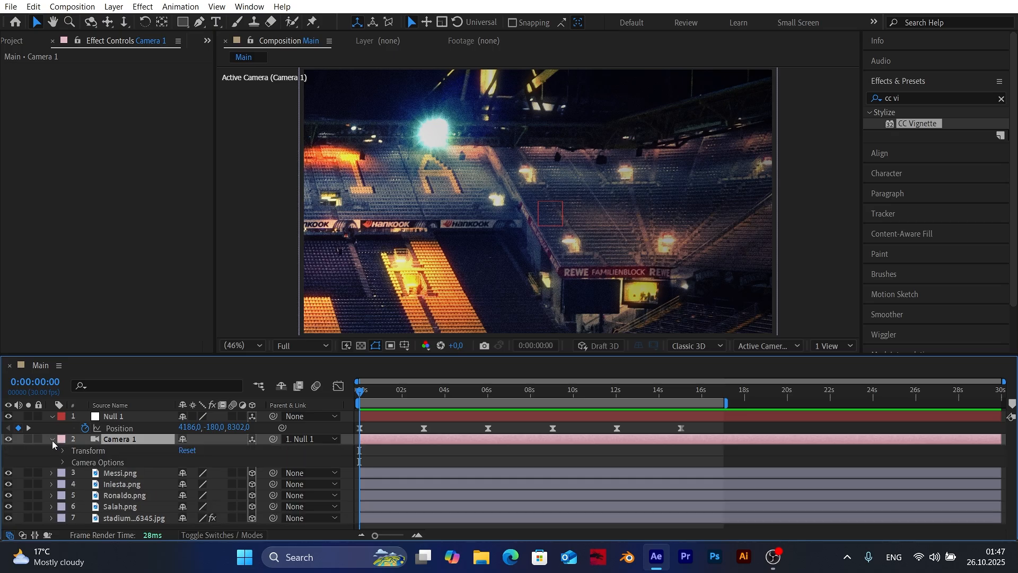
click(63, 462)
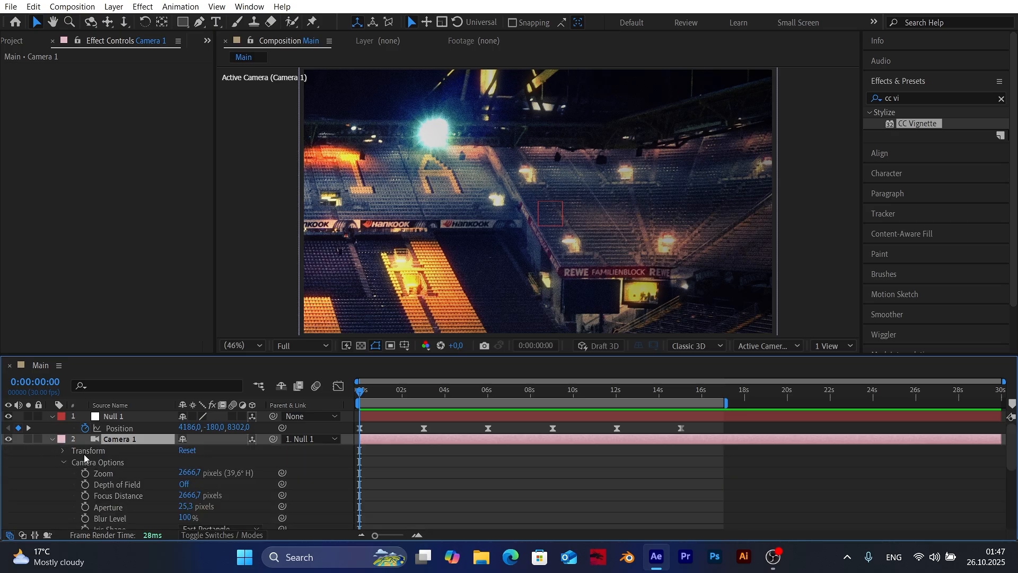
click(185, 485)
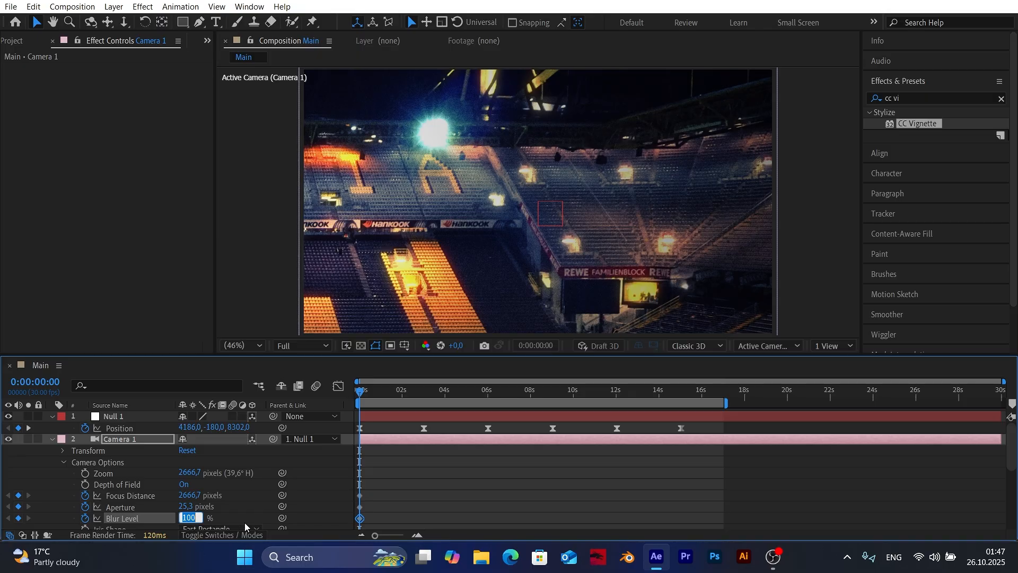
text(60)
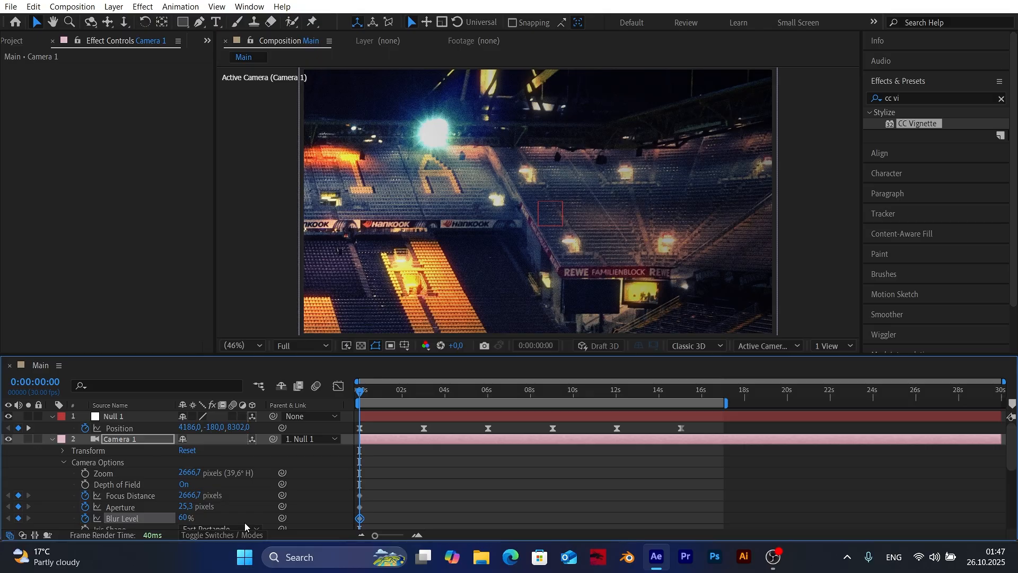
mouse_move(162, 505)
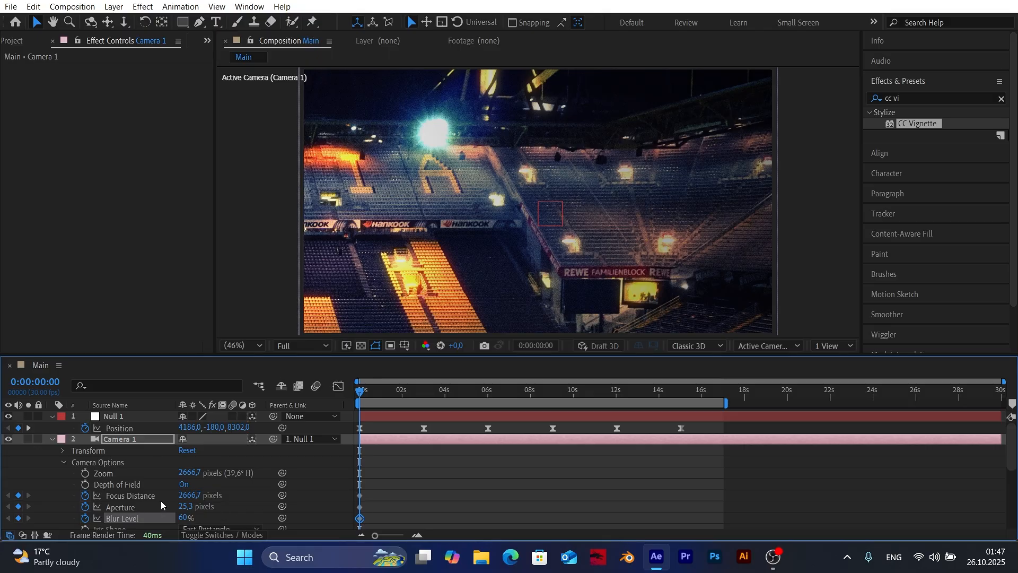
click(420, 389)
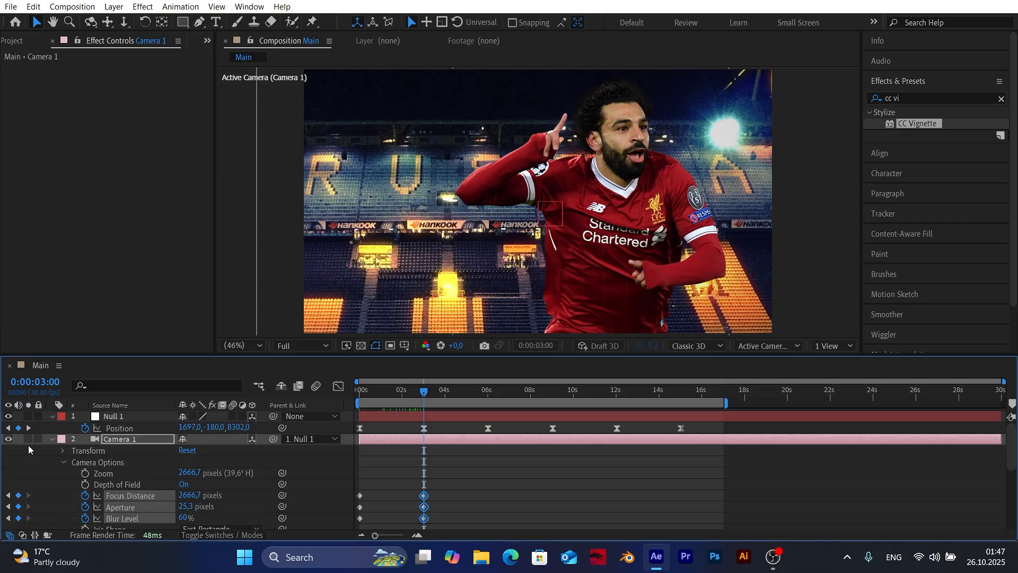
- Step through Null 1's keyframes at 6, 9 and 12 s, adjusting focus distance and aperture and checking blur in the viewer
click(488, 389)
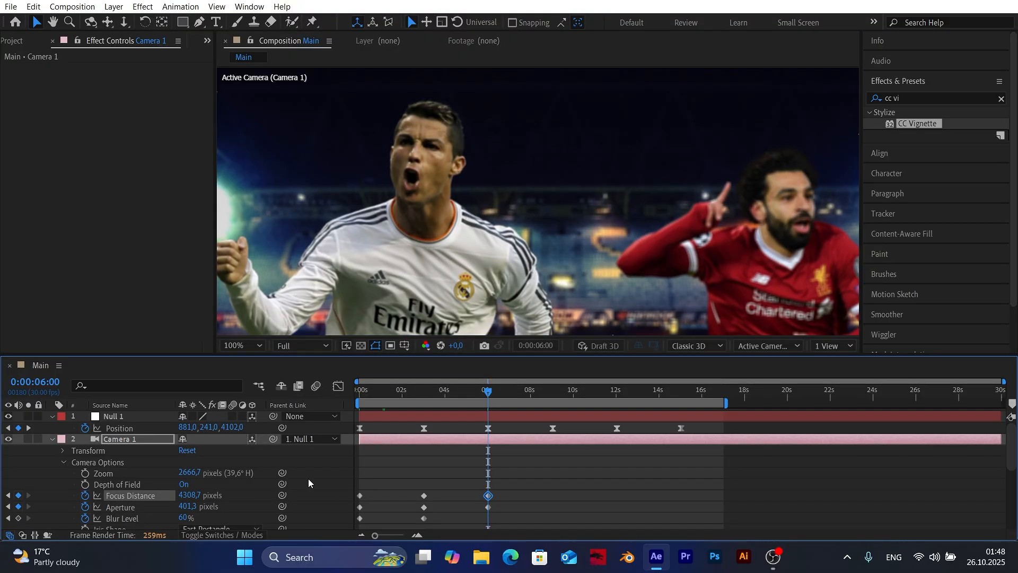
click(239, 344)
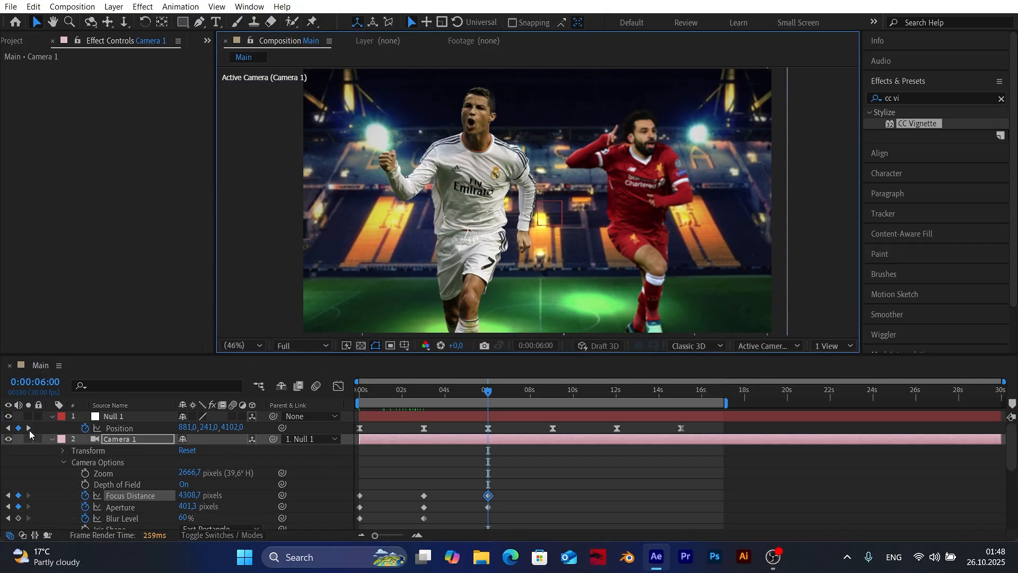
click(552, 390)
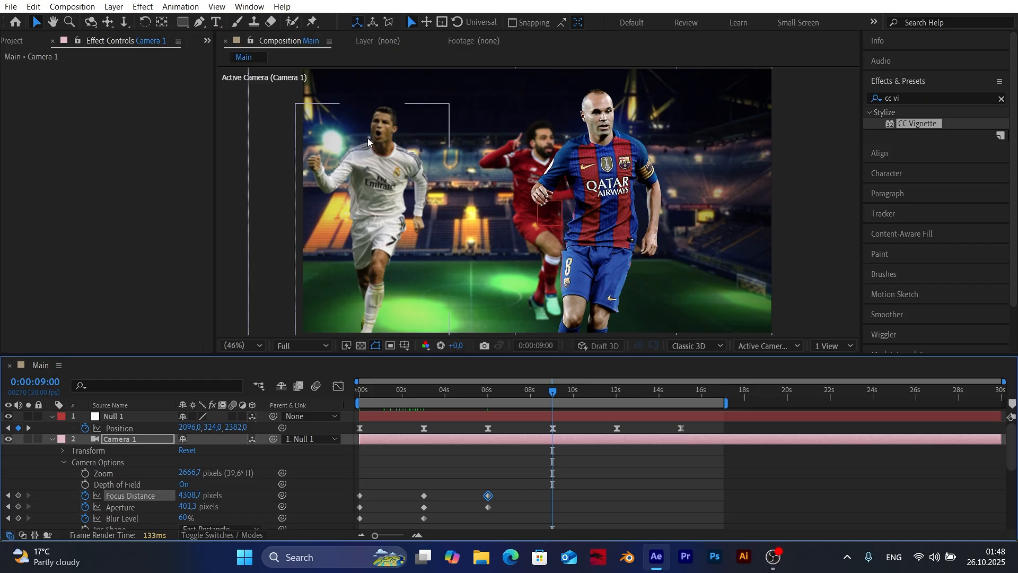
mouse_move(374, 217)
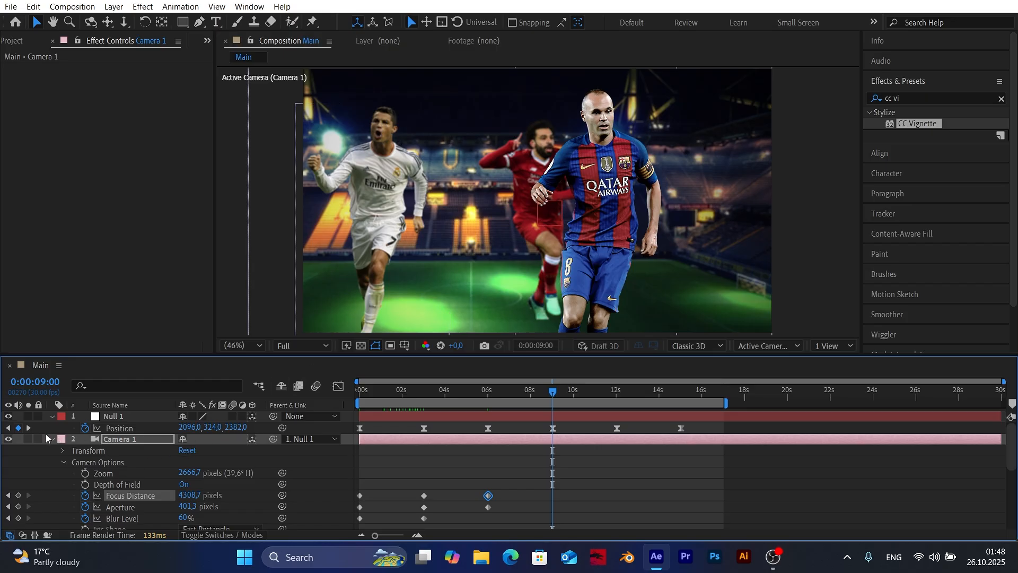
click(616, 389)
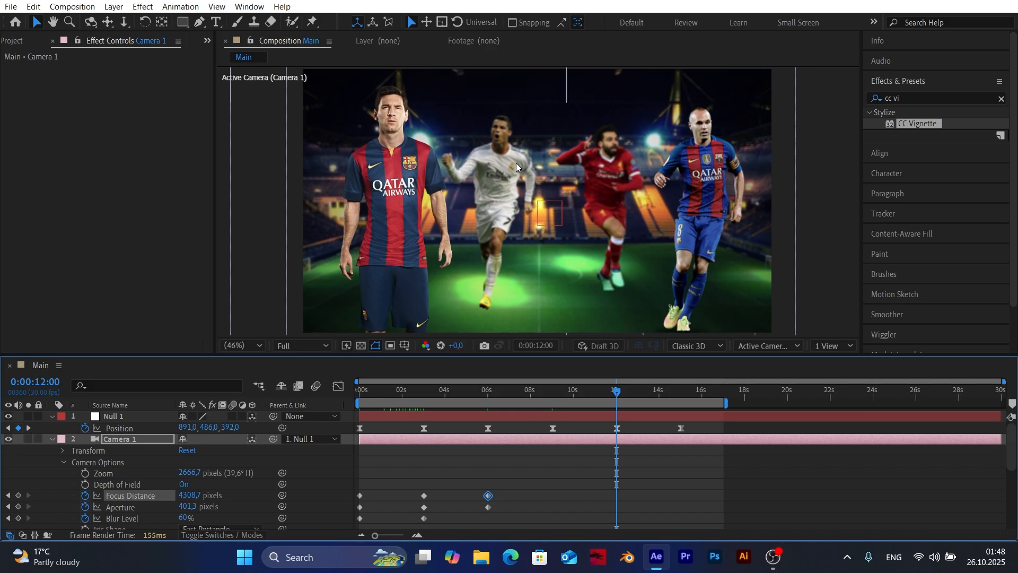
click(236, 344)
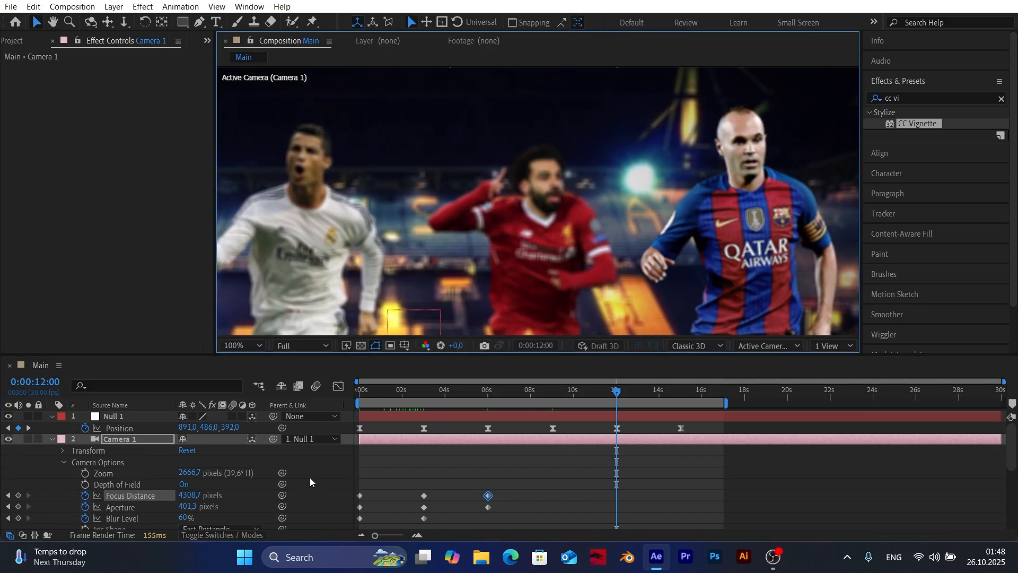
mouse_move(591, 396)
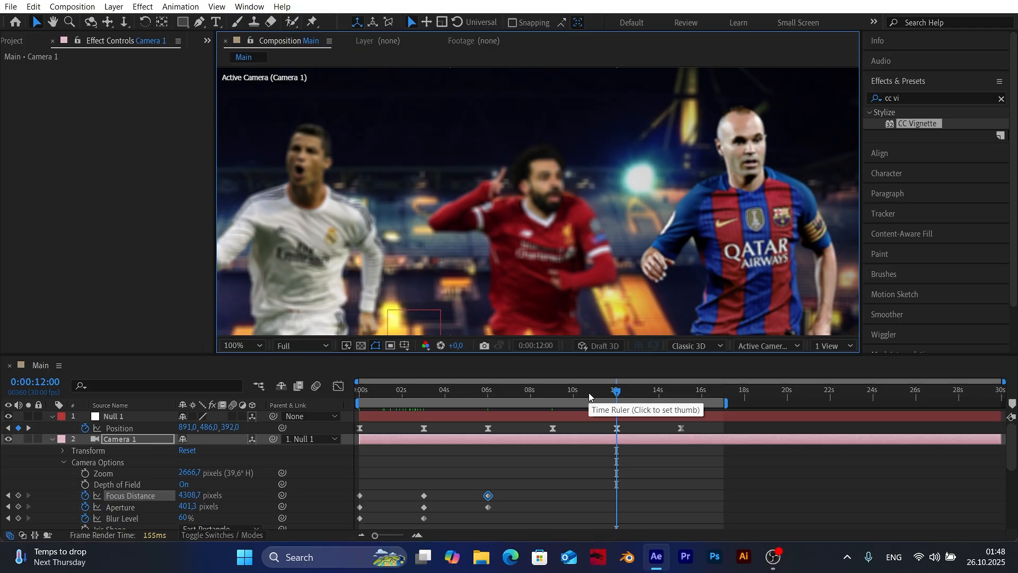
click(553, 389)
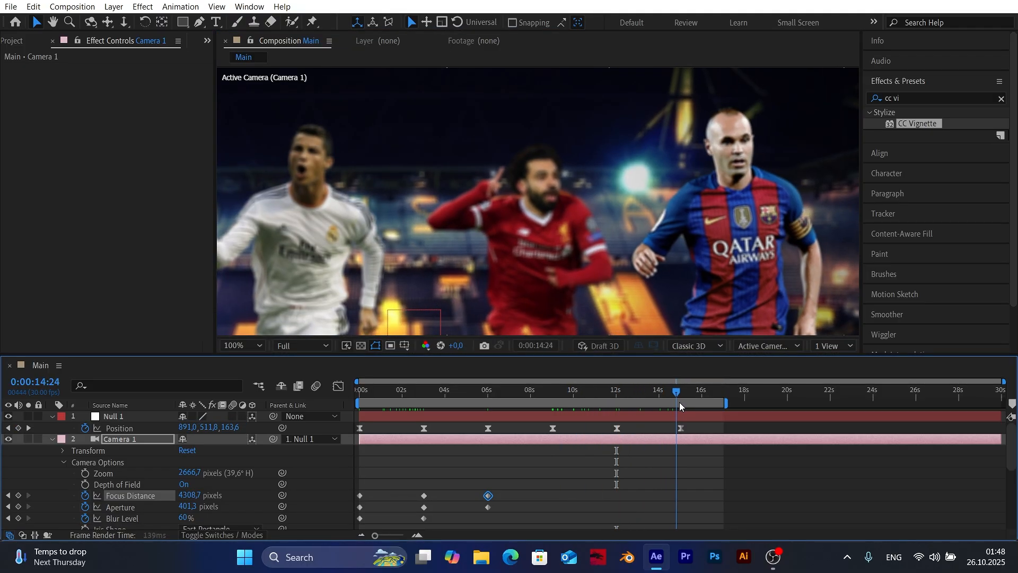
click(238, 345)
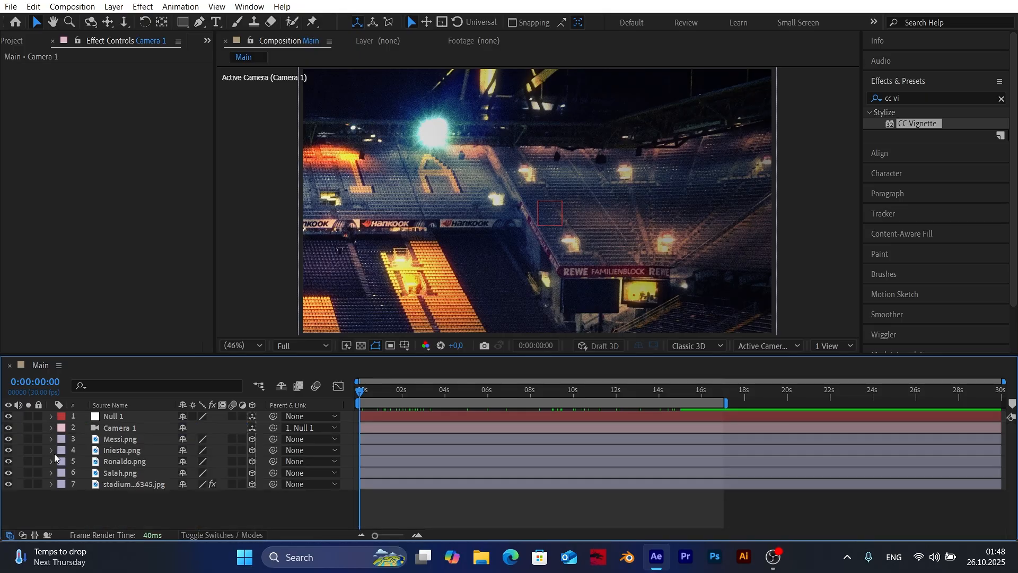
mouse_move(198, 522)
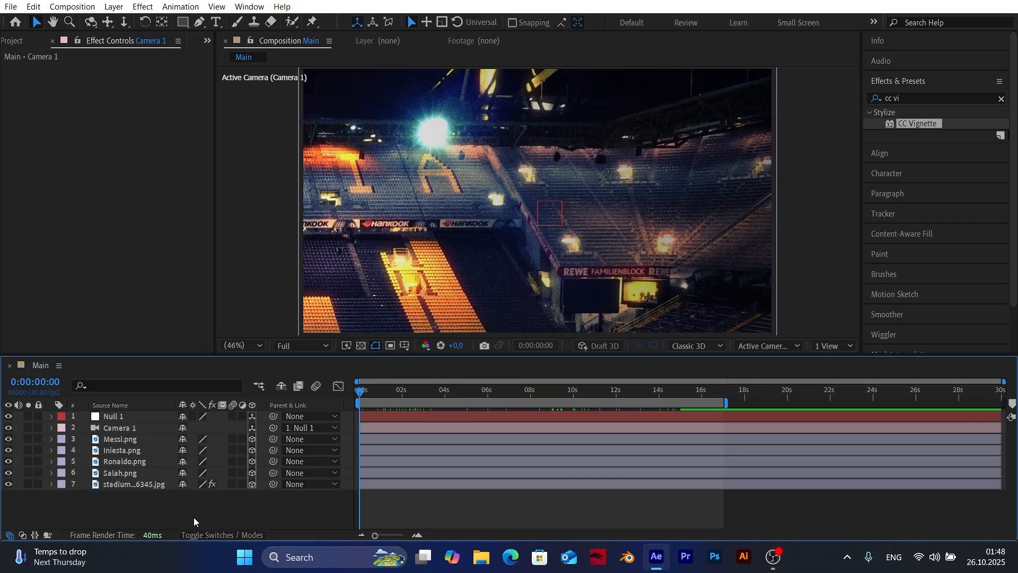
mouse_move(189, 522)
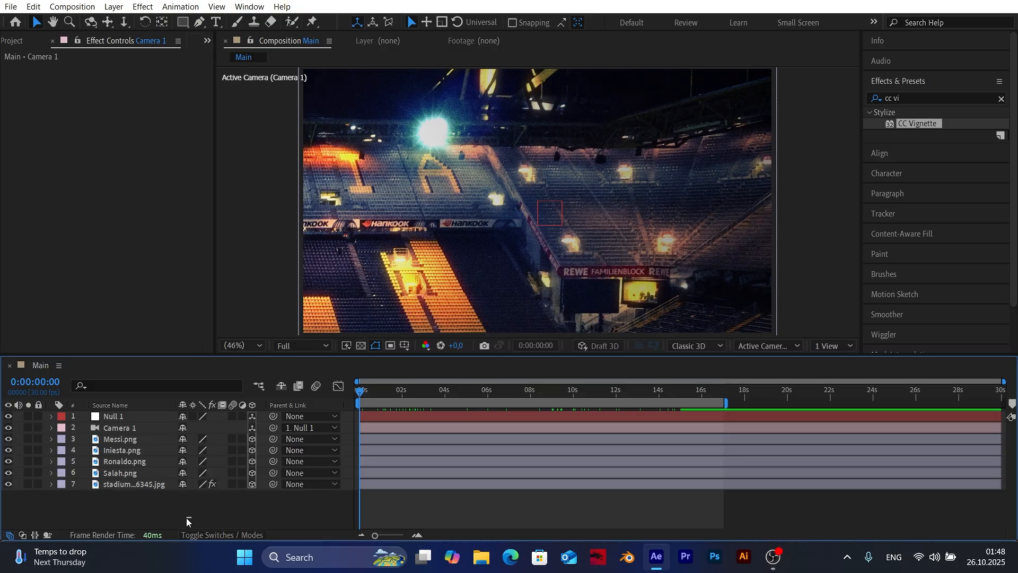
- Switch on Motion Blur for all seven layers and the Main composition, then collapse the Assets folder
click(120, 428)
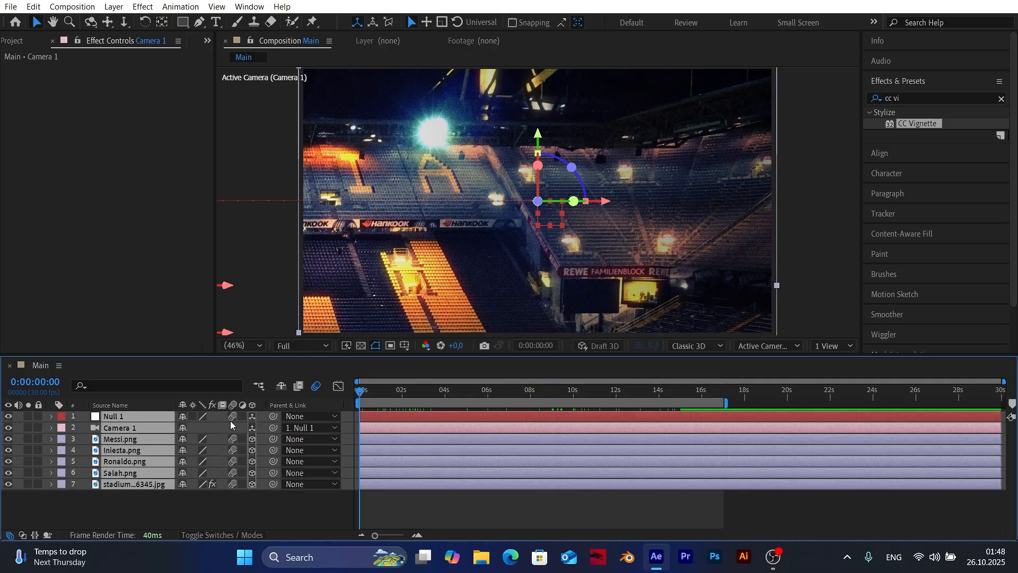
click(20, 41)
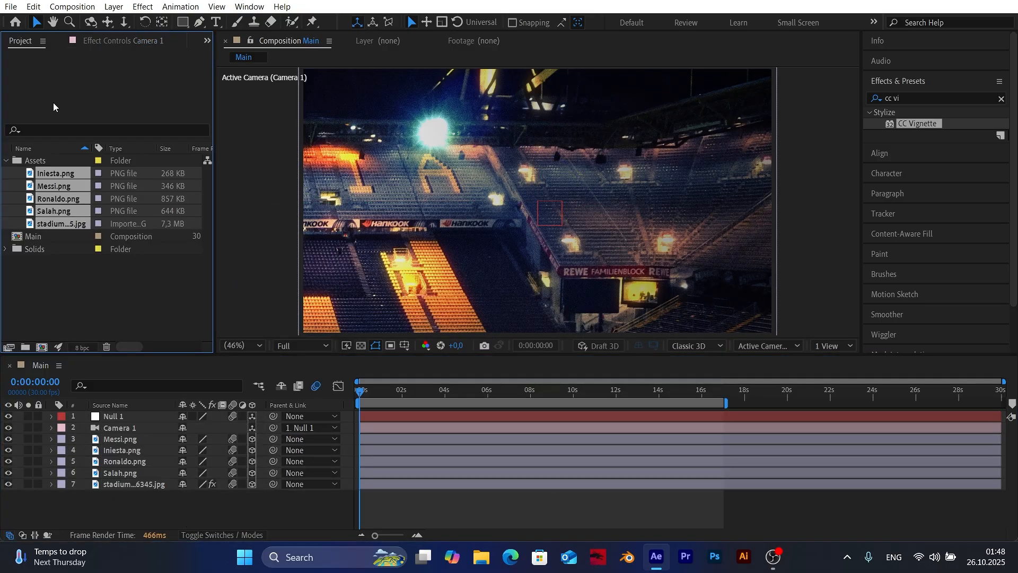
click(5, 160)
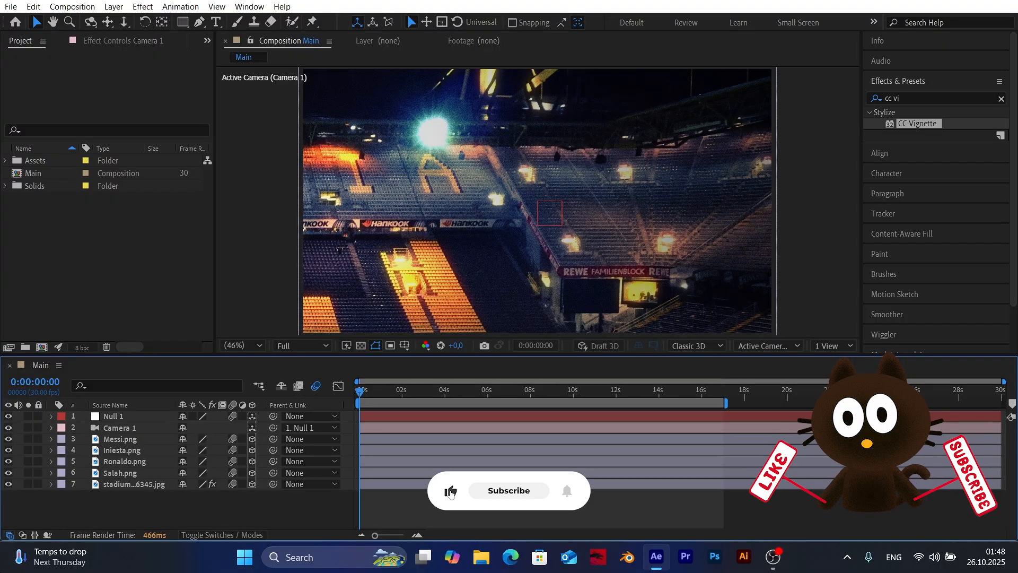
click(508, 490)
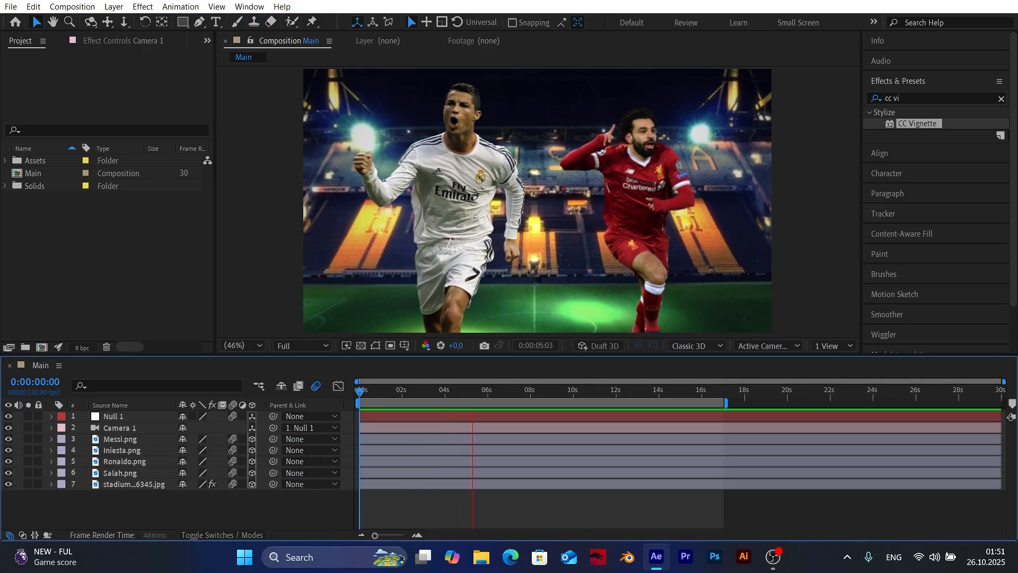
click(514, 389)
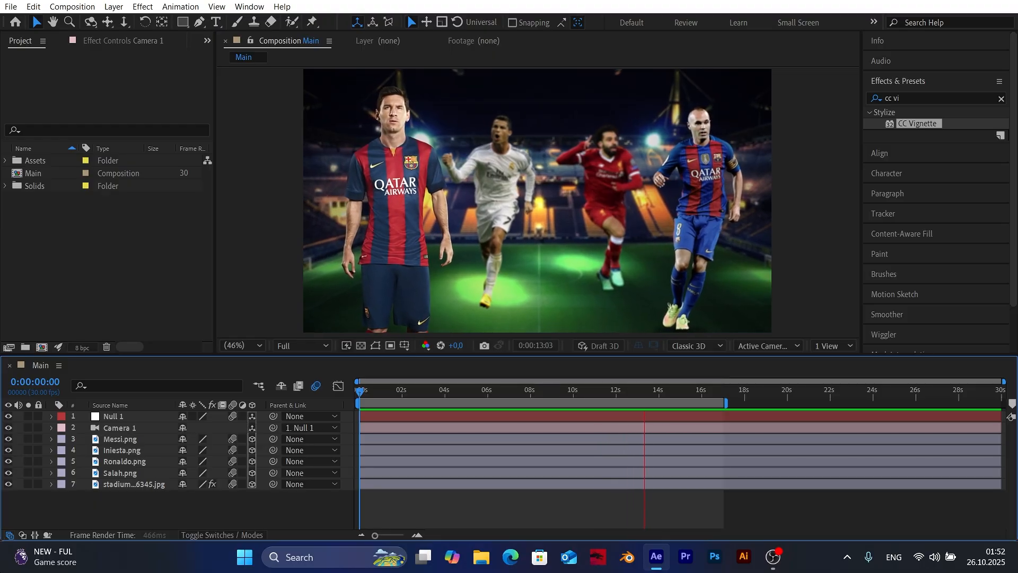
click(686, 389)
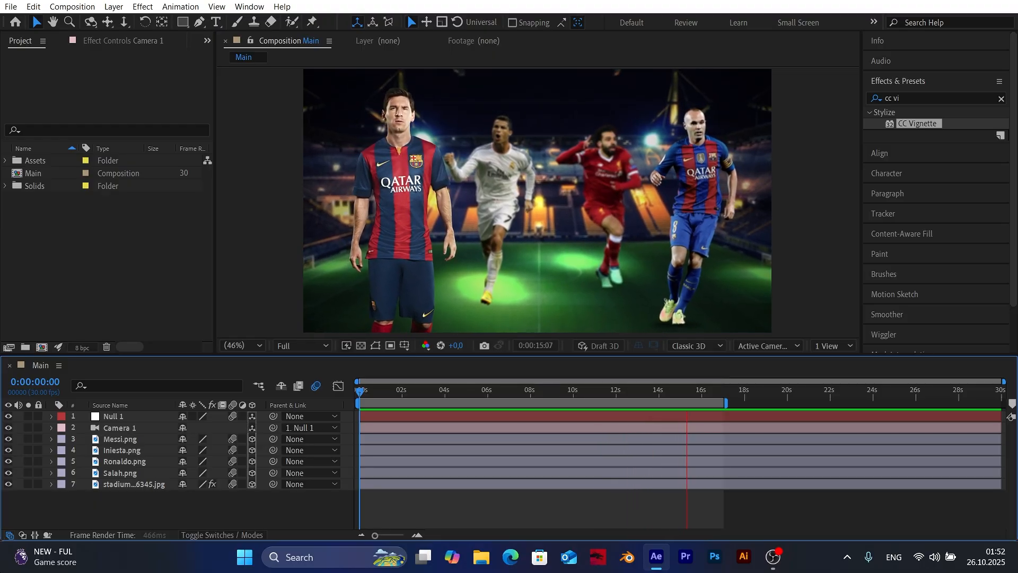